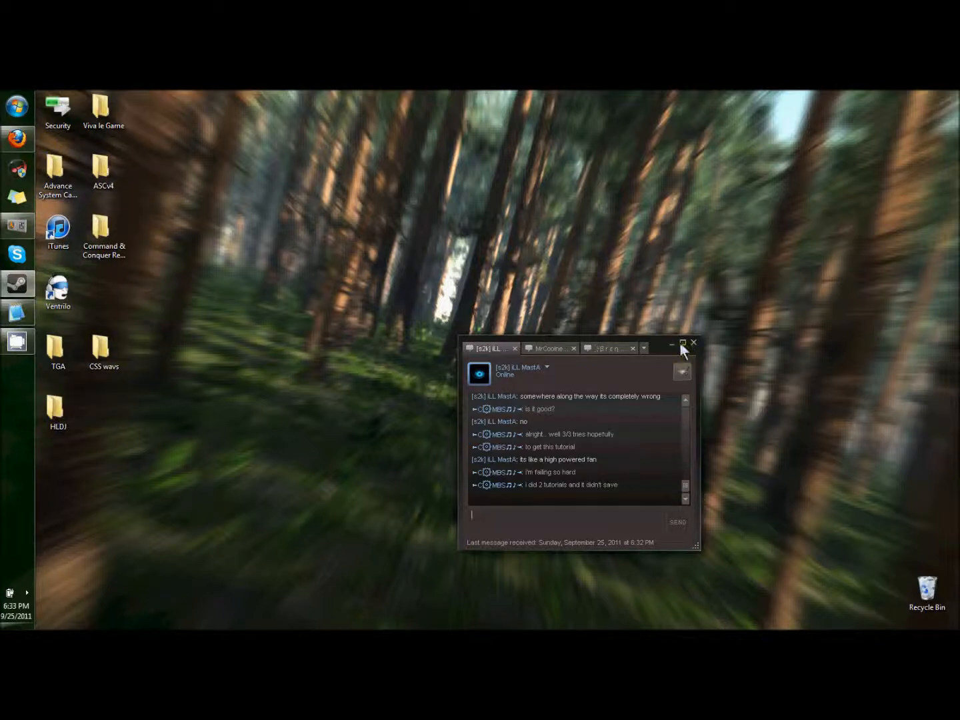
Put the Steam chat window away so only the desktop icons remain.
left_click(671, 342)
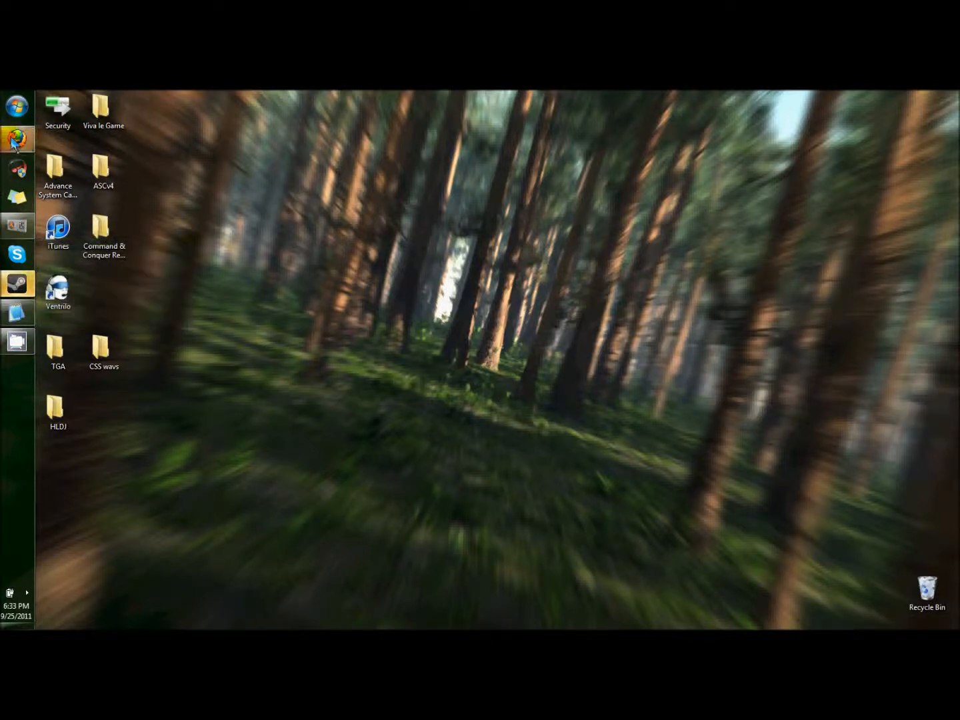
Search Google for HLDJ downloads in Firefox and open the 'HLDJ :: Downloads' result on hldj.org.
left_click(58, 411)
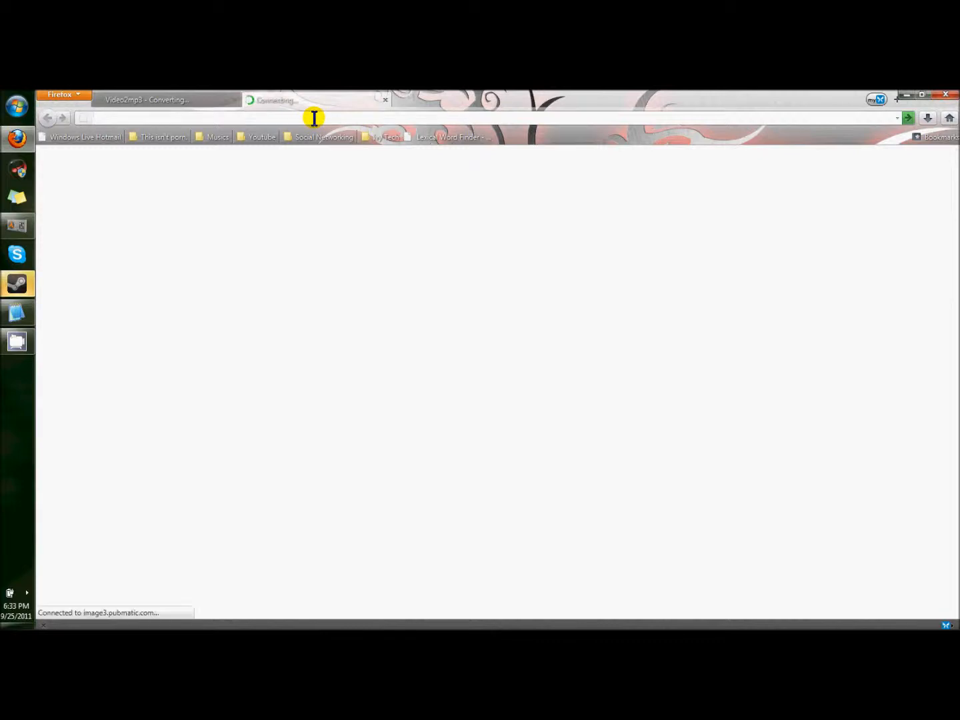
type("downlo")
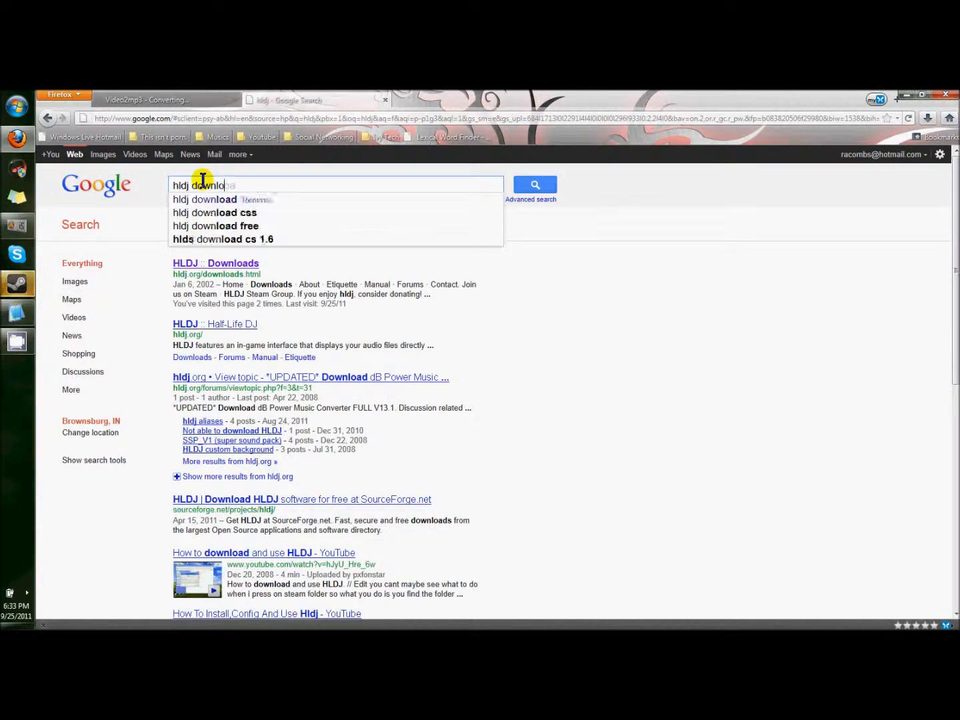
left_click(216, 262)
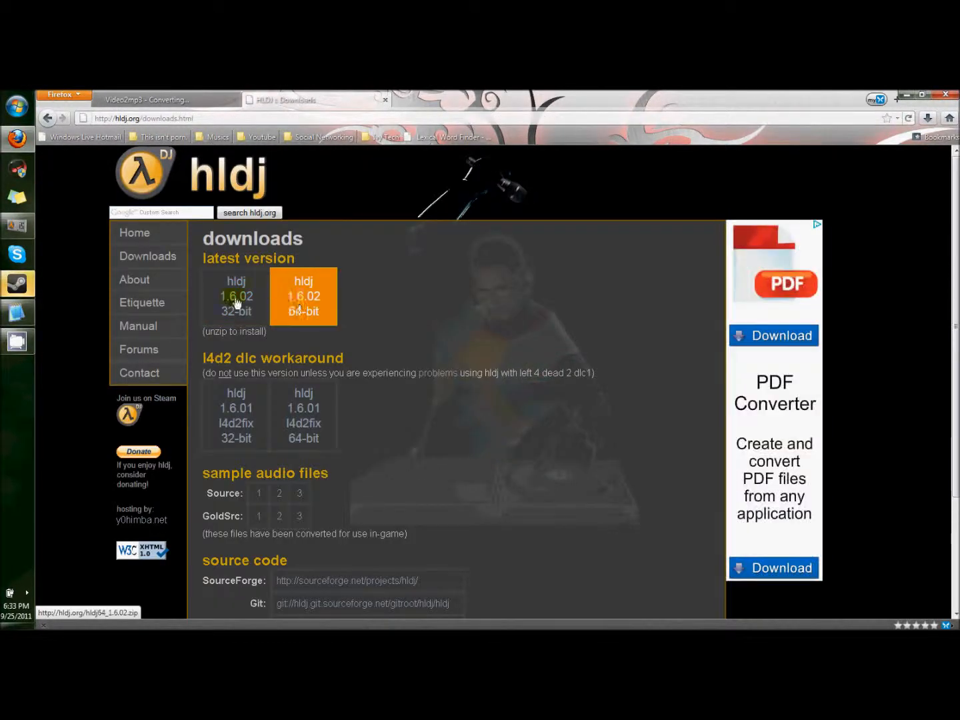
left_click(16, 106)
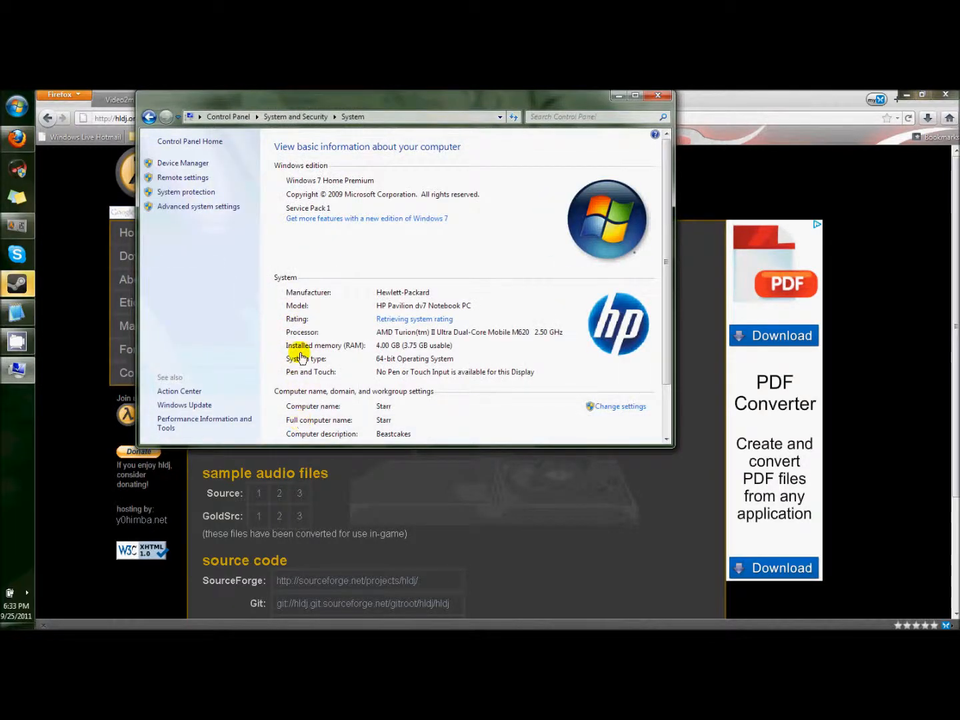
mouse_move(424, 362)
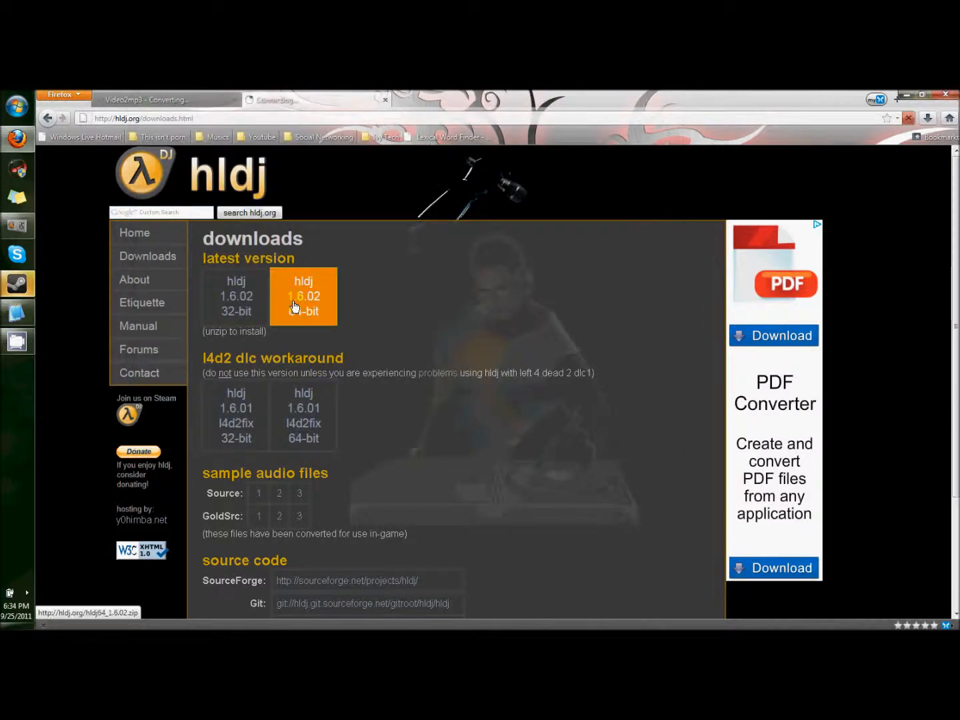
Download the 64-bit HLDJ 1.6.02 zip, set to open with WinRAR.exe, until Firefox reports it complete.
left_click(302, 296)
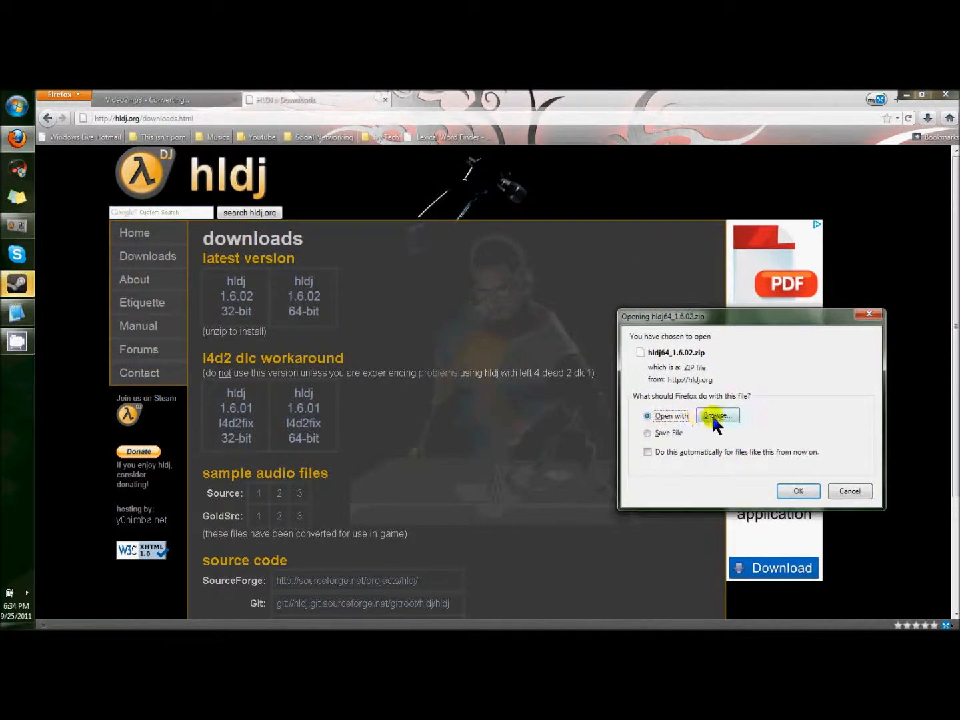
left_click(648, 432)
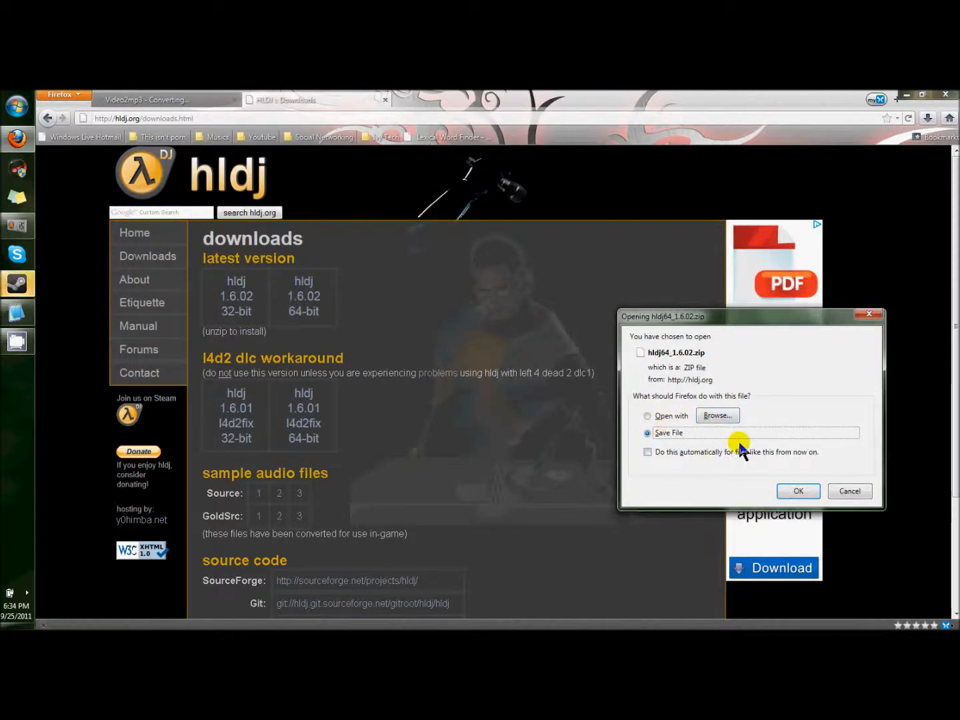
left_click(648, 416)
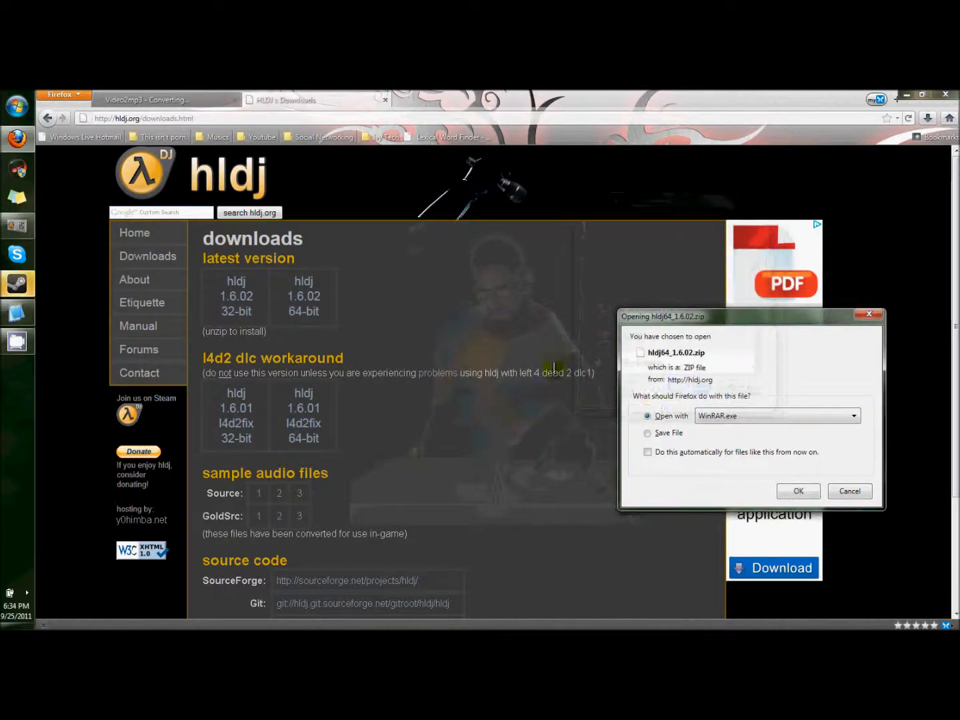
left_click(850, 491)
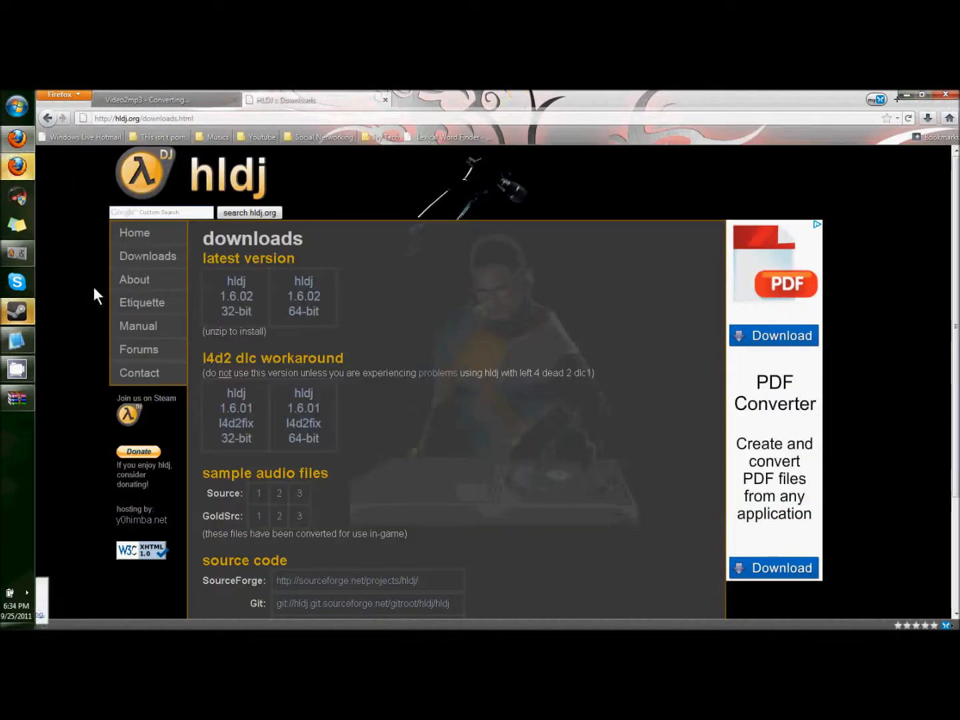
left_click(236, 312)
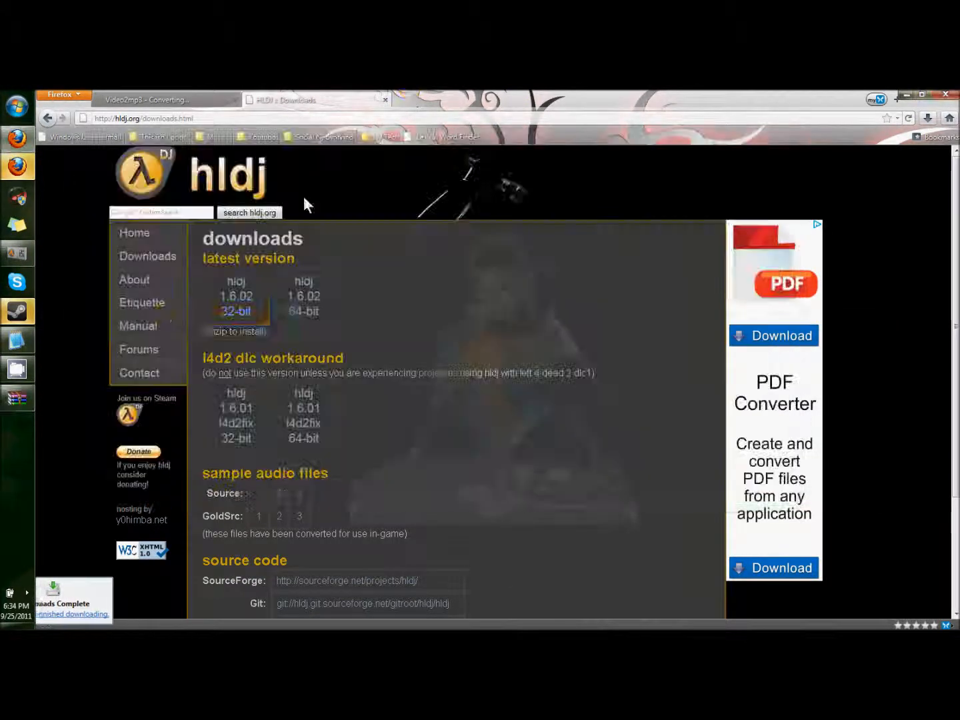
View the Etiquette page from the hldj.org left sidebar.
left_click(141, 301)
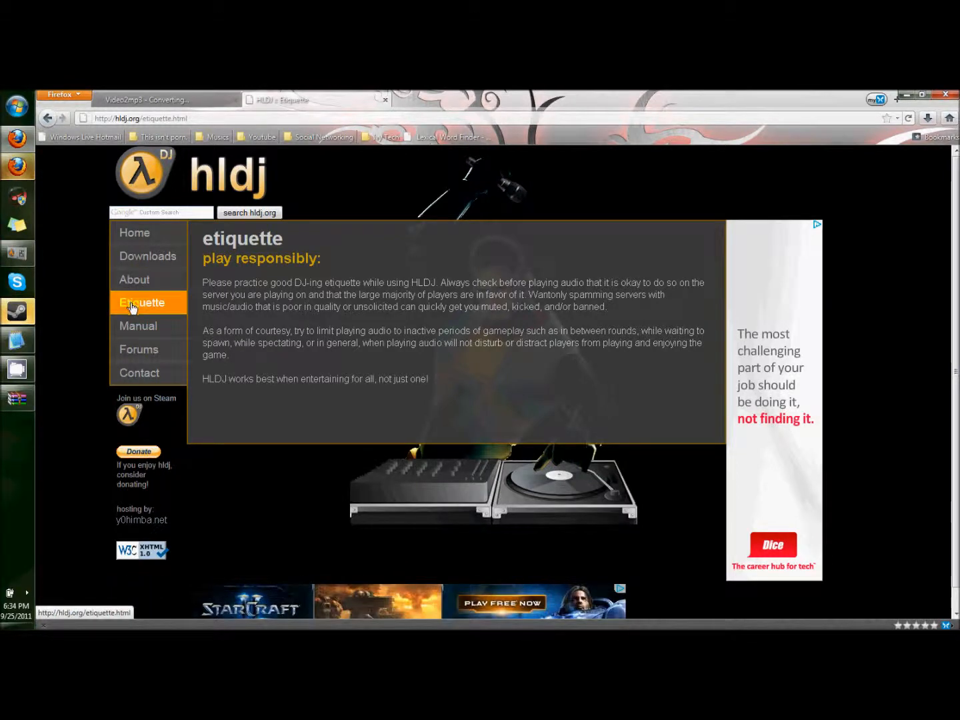
left_click(137, 325)
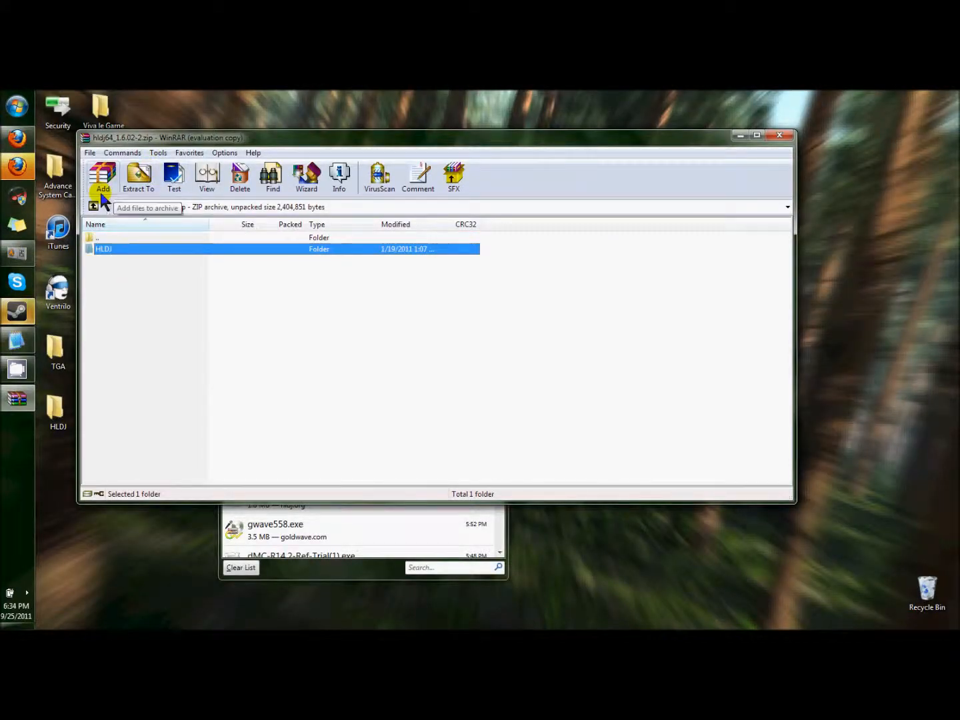
mouse_move(765, 144)
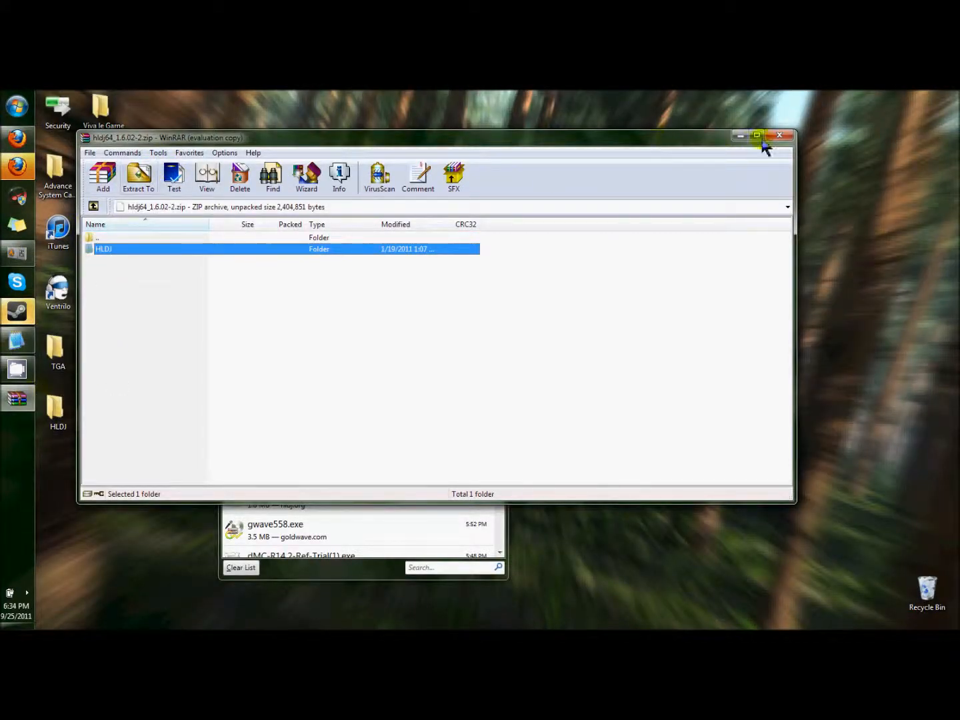
Close the HLDJ archive in WinRAR, leaving the extracted HLDJ folder in Explorer.
left_click(779, 136)
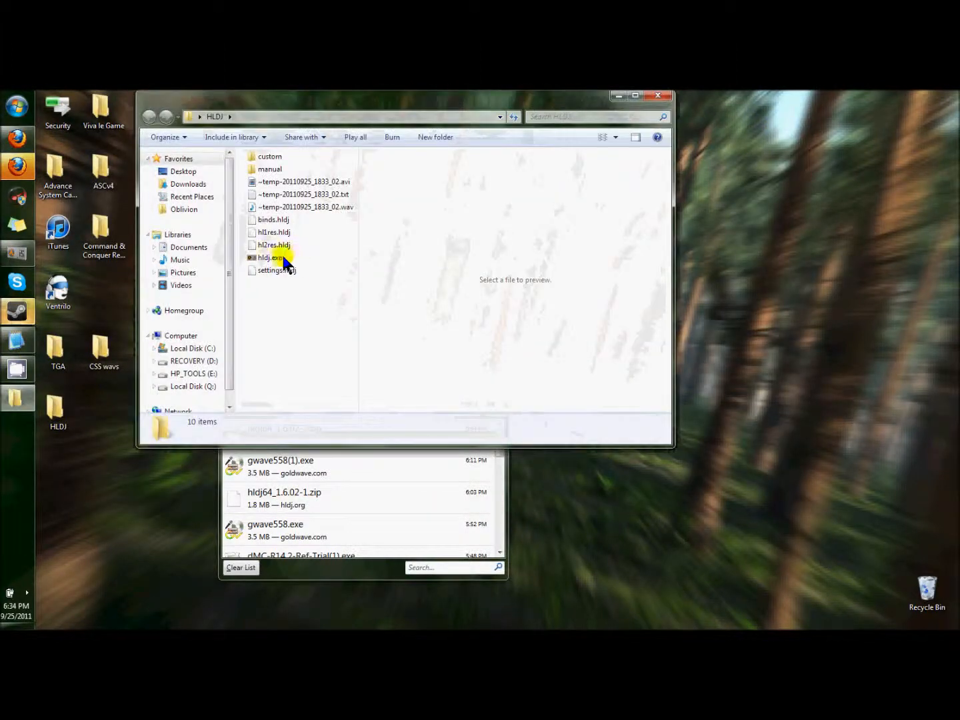
Launch hldj.exe from the HLDJ folder so the cstrike profile appears.
double_click(268, 258)
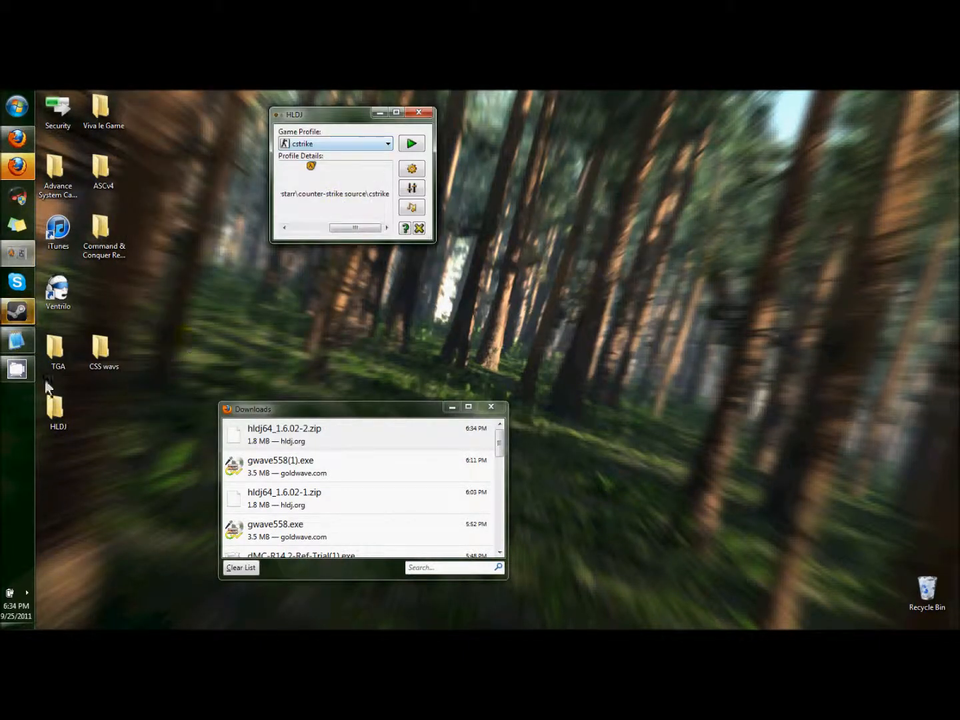
mouse_move(345, 162)
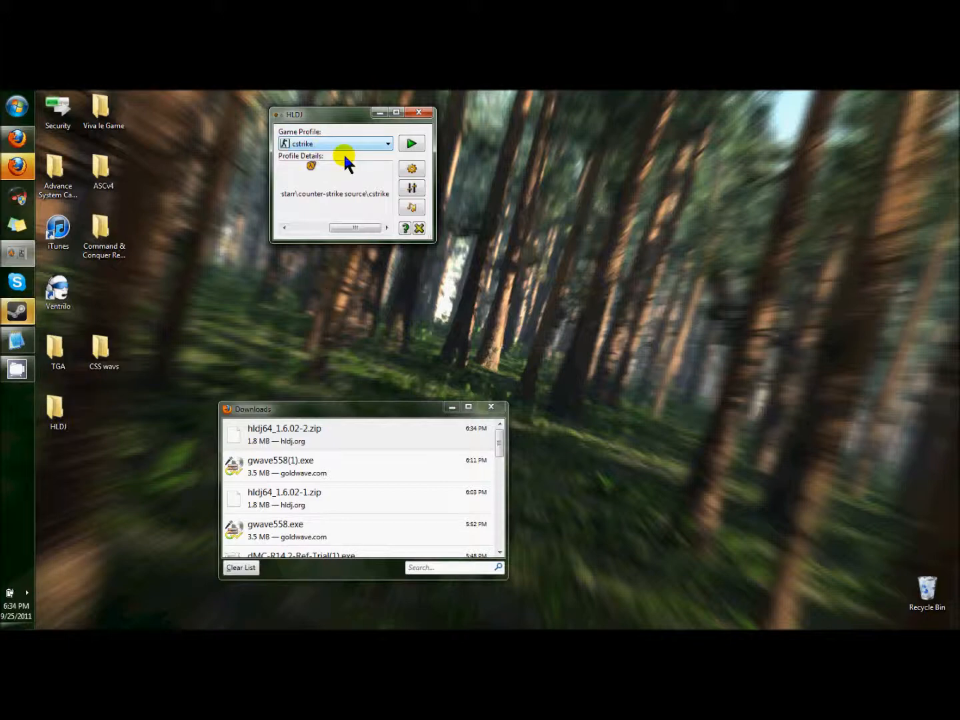
mouse_move(394, 174)
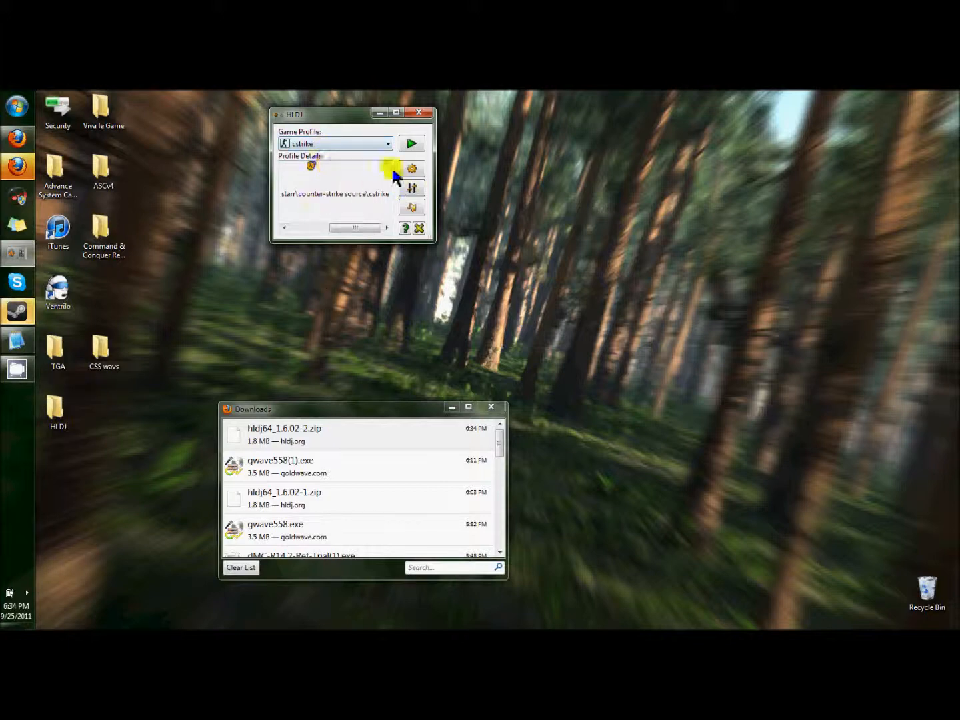
Edit the cstrike profile in Setup and confirm its audio directory is the desktop CSS wavs folder.
left_click(411, 168)
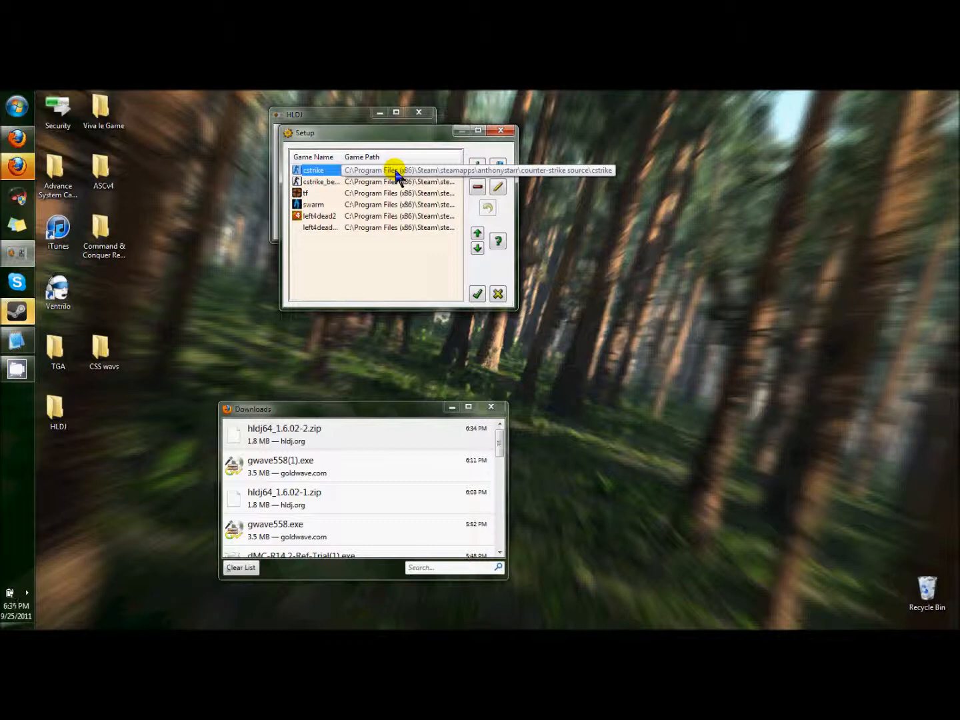
mouse_move(411, 176)
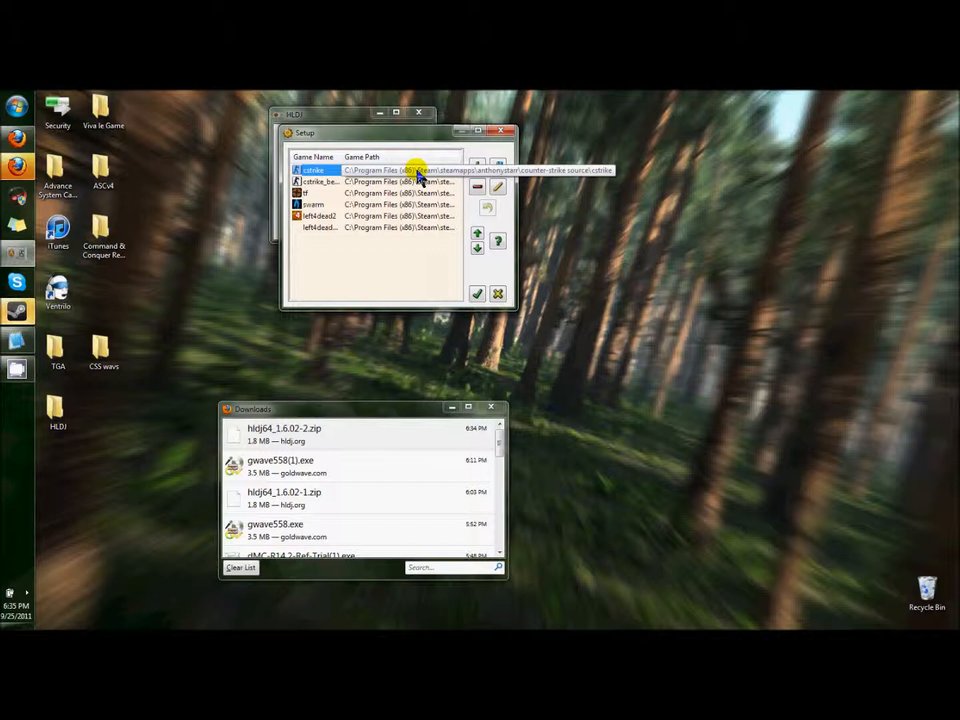
mouse_move(468, 182)
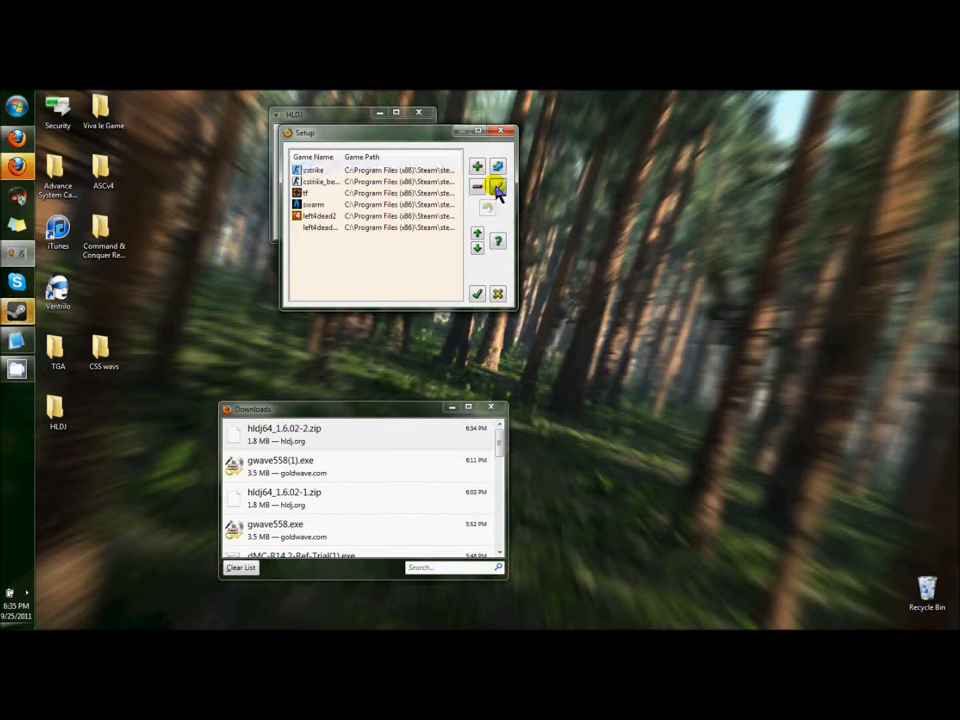
left_click(497, 187)
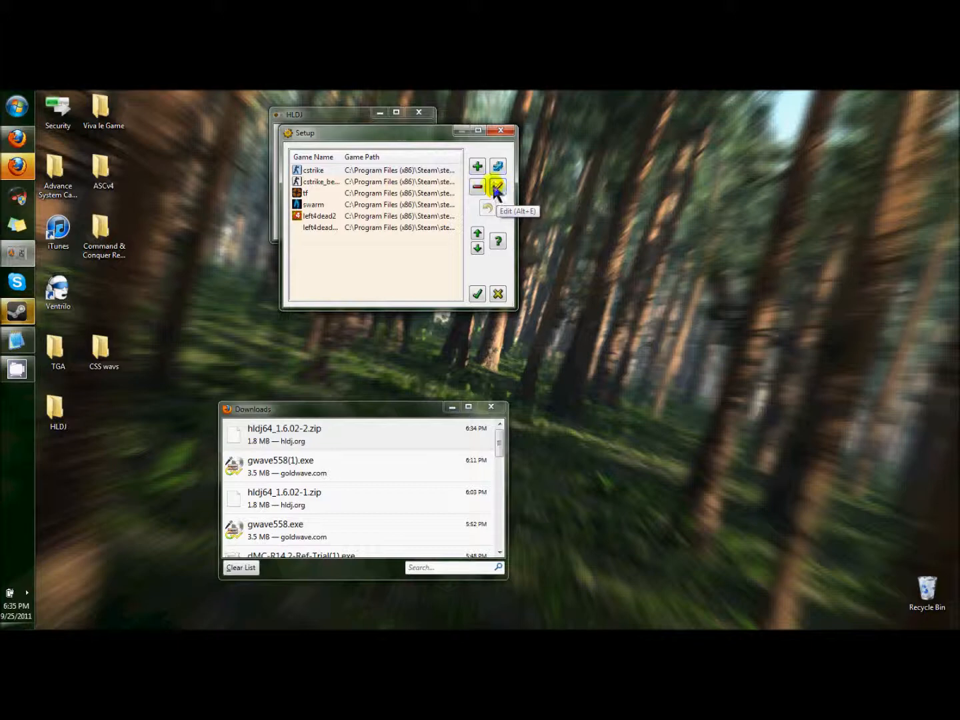
left_click(497, 186)
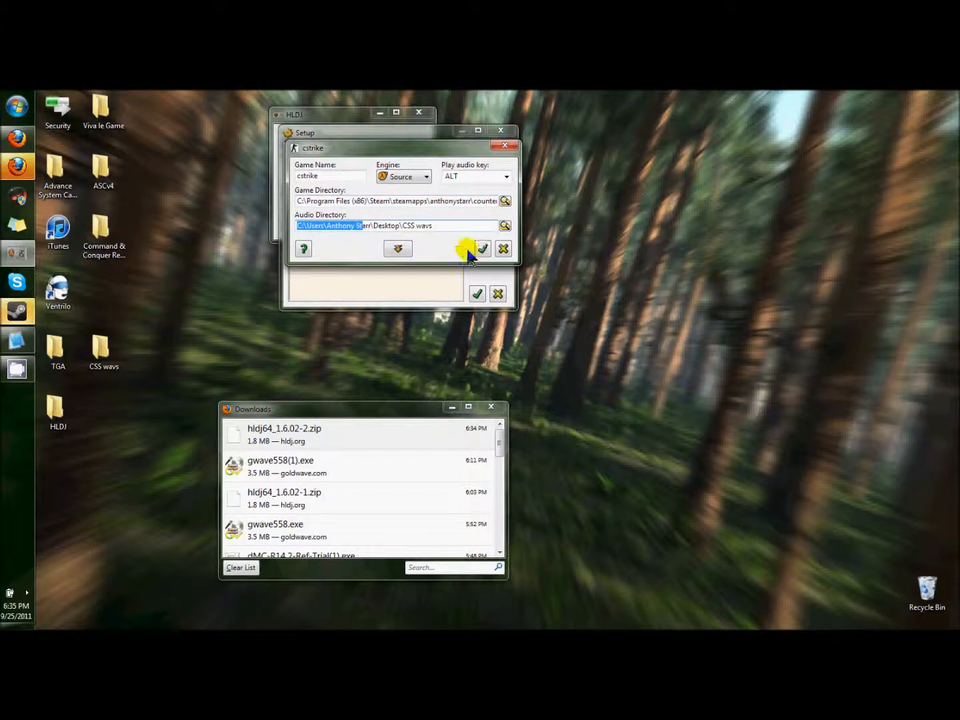
left_click(483, 248)
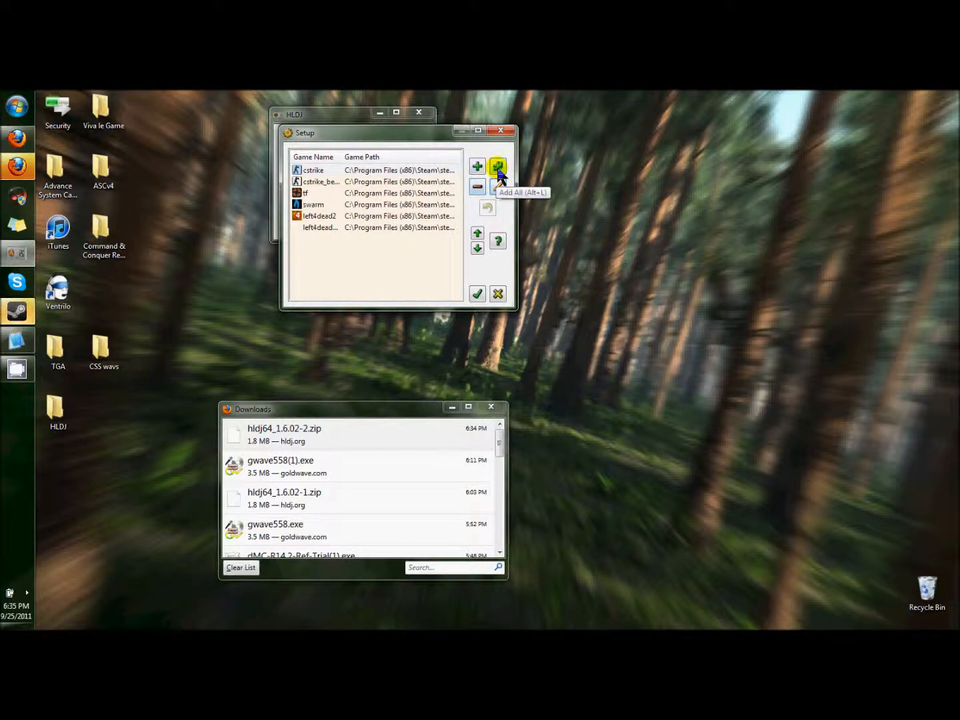
Reopen the cstrike profile editor showing Source engine, ALT play key and CSS wavs folder.
left_click(498, 167)
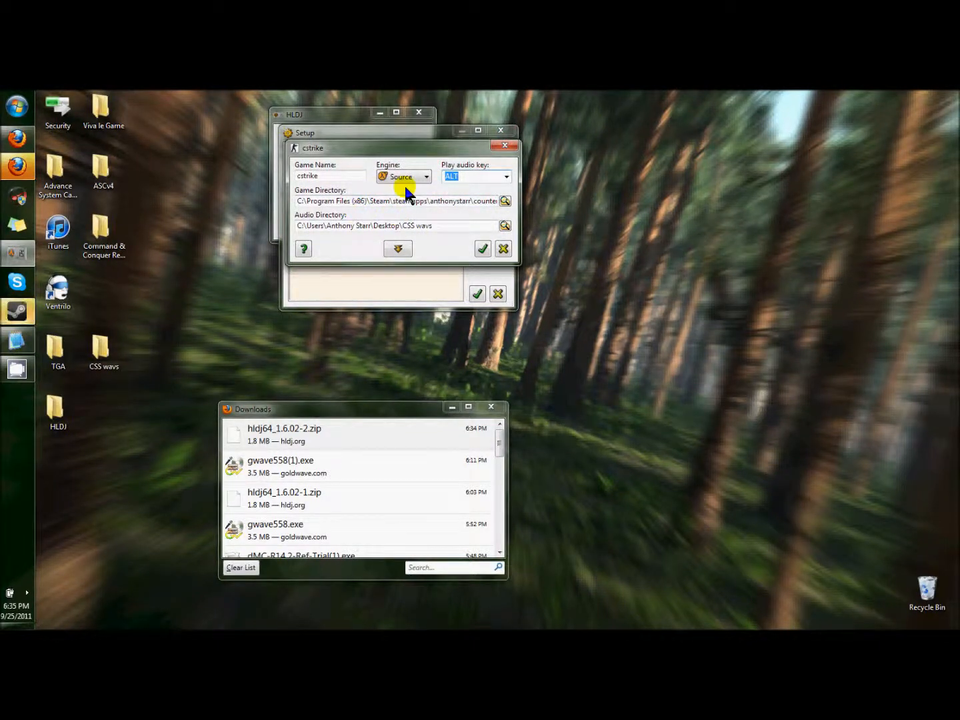
mouse_move(477, 179)
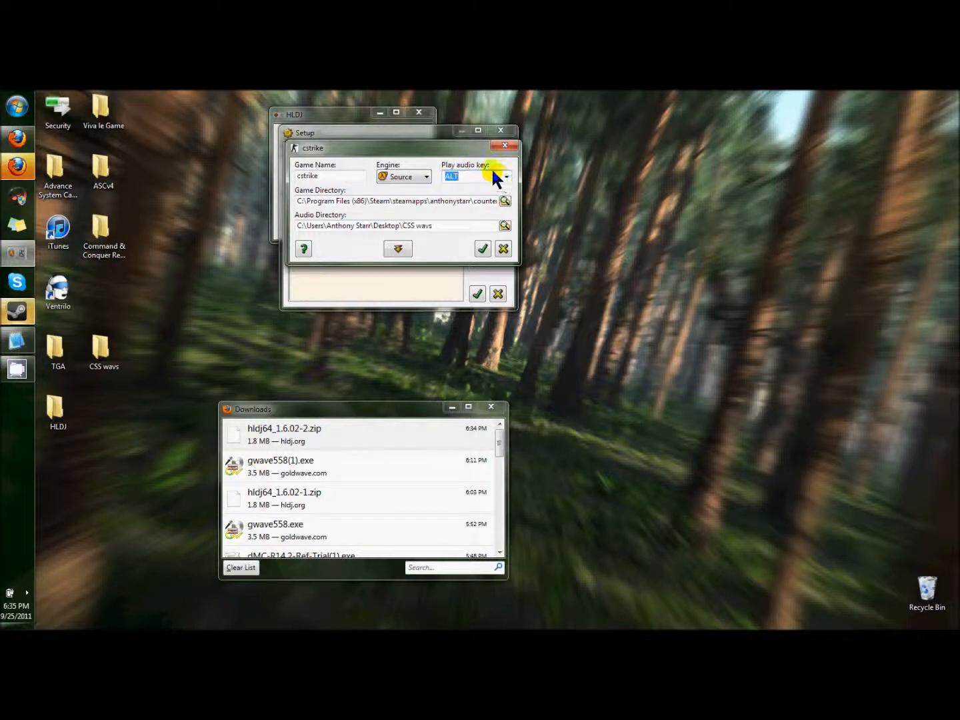
mouse_move(467, 193)
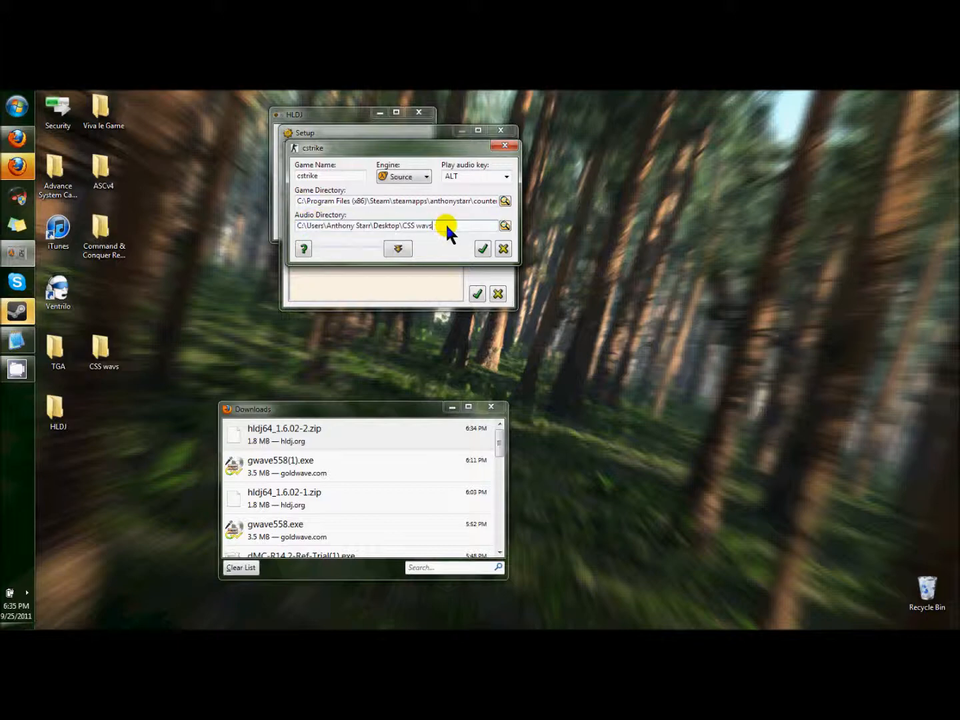
mouse_move(424, 232)
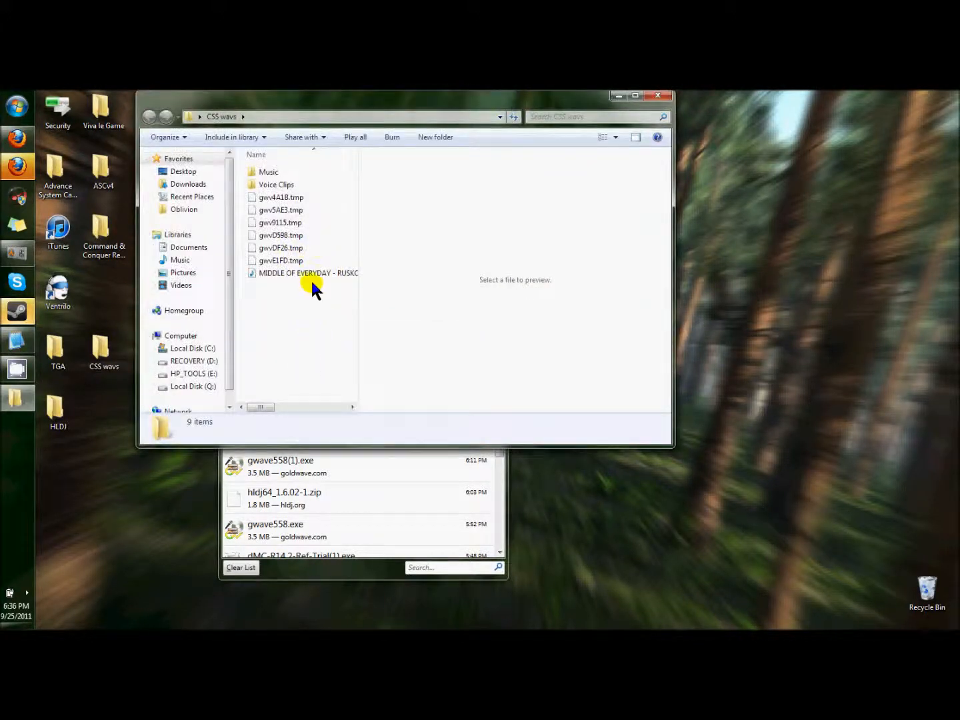
Browse the Audio Directory to Desktop\CSS wavs and look inside its subfolders.
left_click(307, 272)
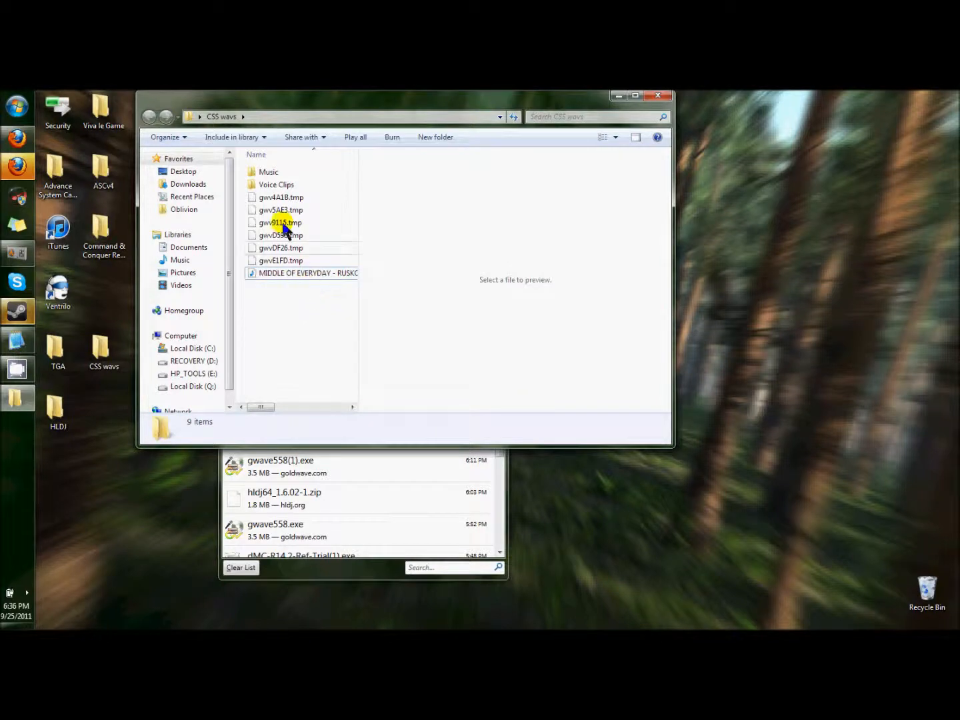
left_click(276, 184)
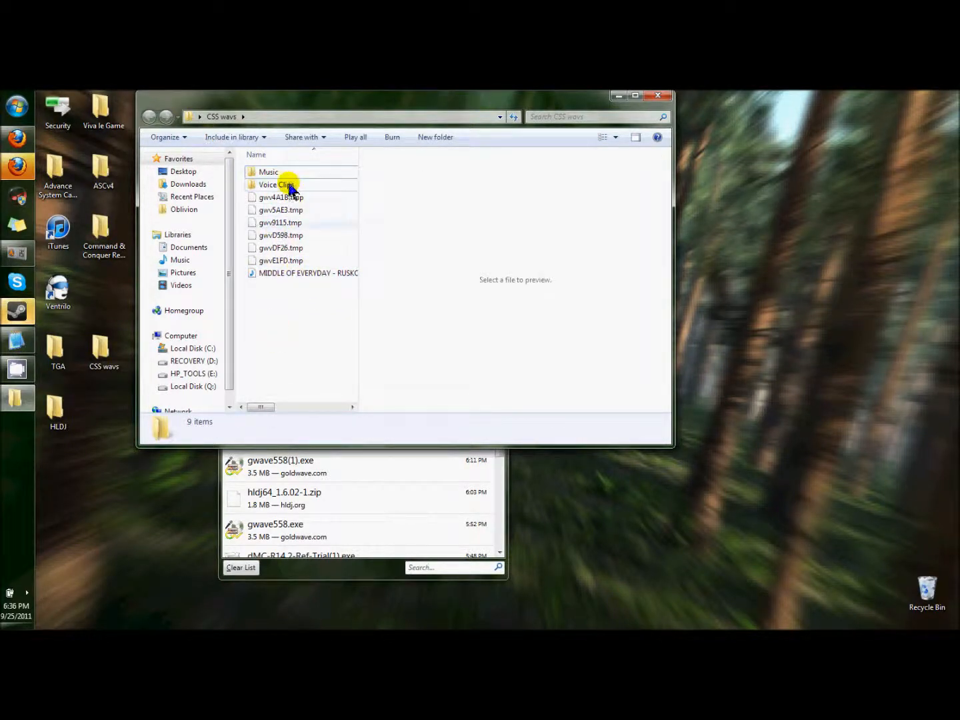
double_click(268, 170)
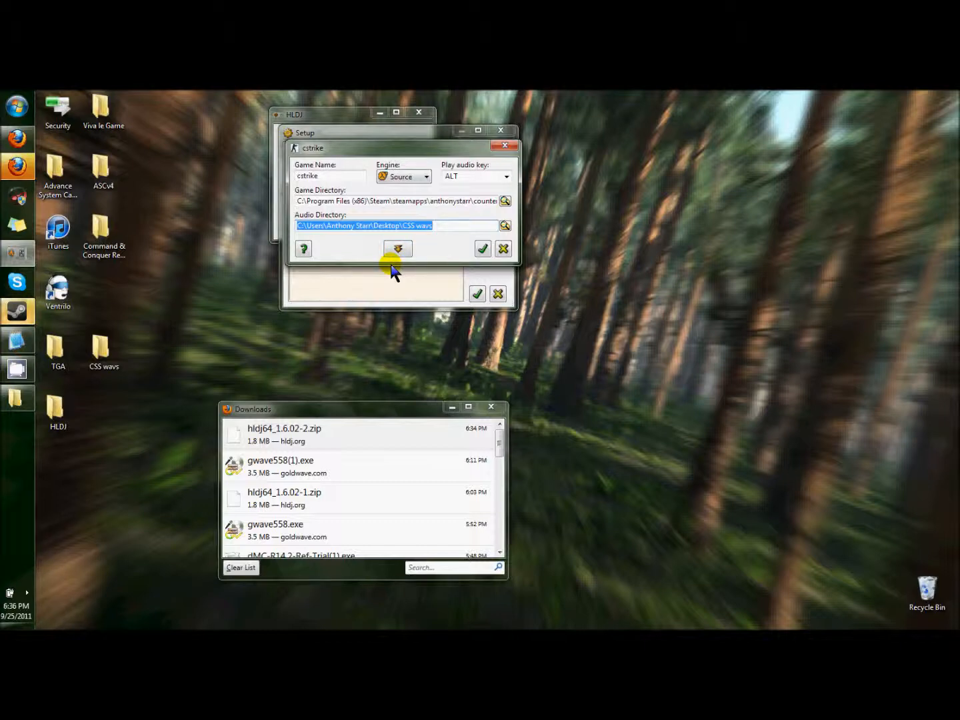
mouse_move(397, 248)
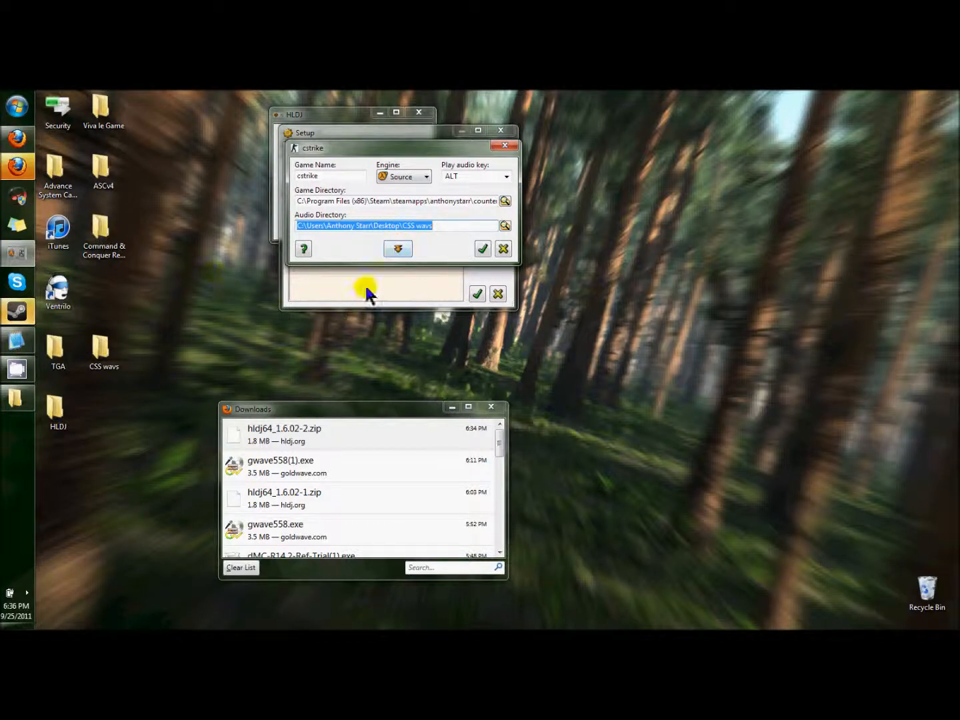
mouse_move(200, 327)
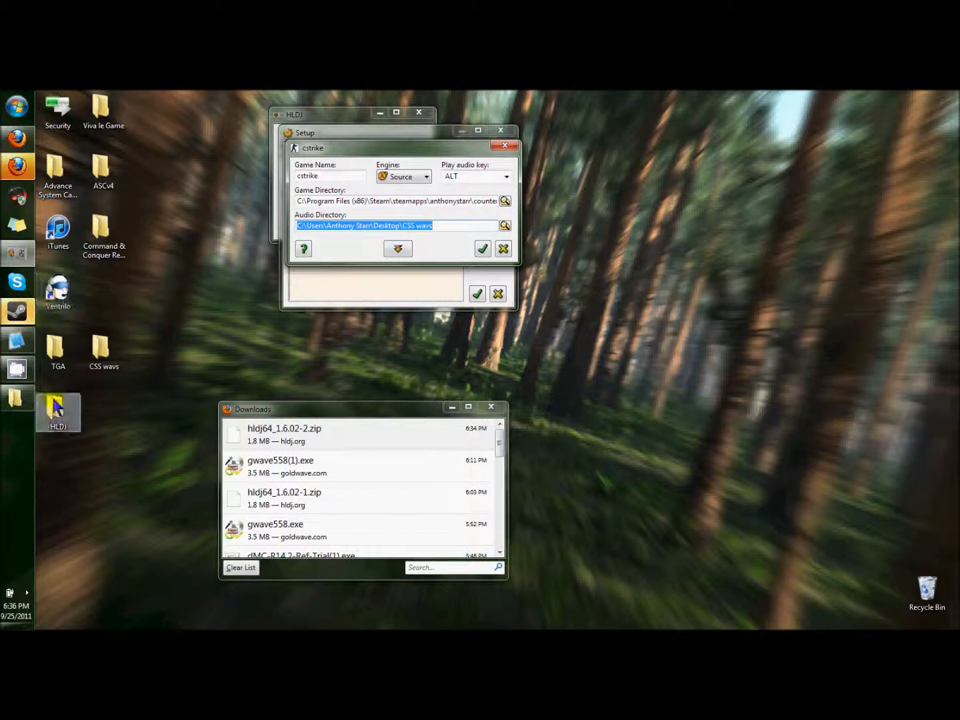
Confirm the cstrike profile settings and close HLDJ back to the desktop.
left_click(482, 248)
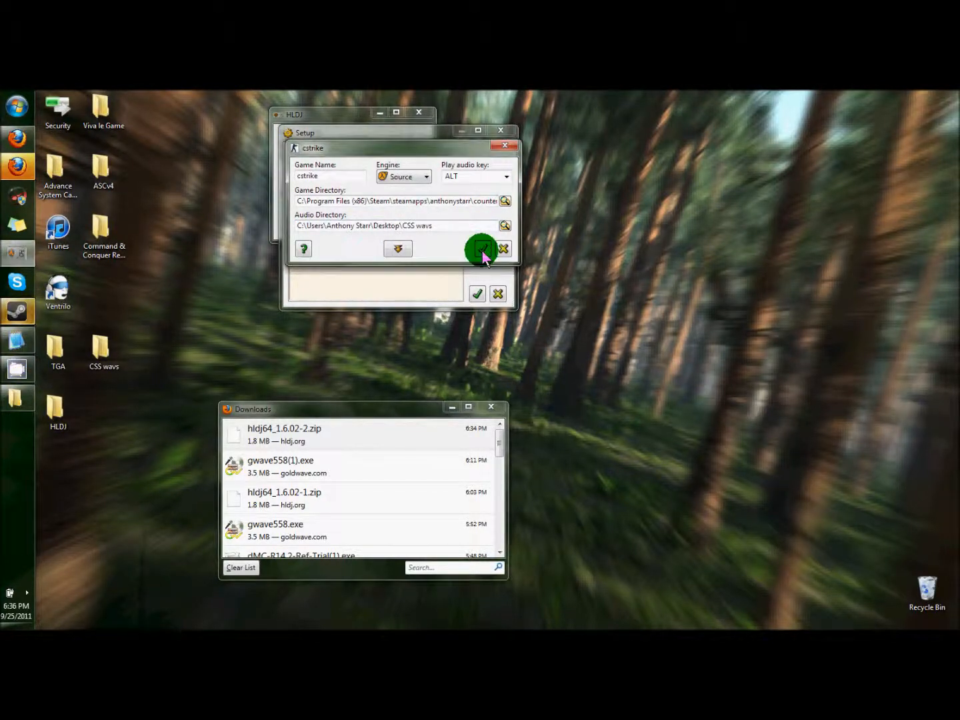
left_click(482, 248)
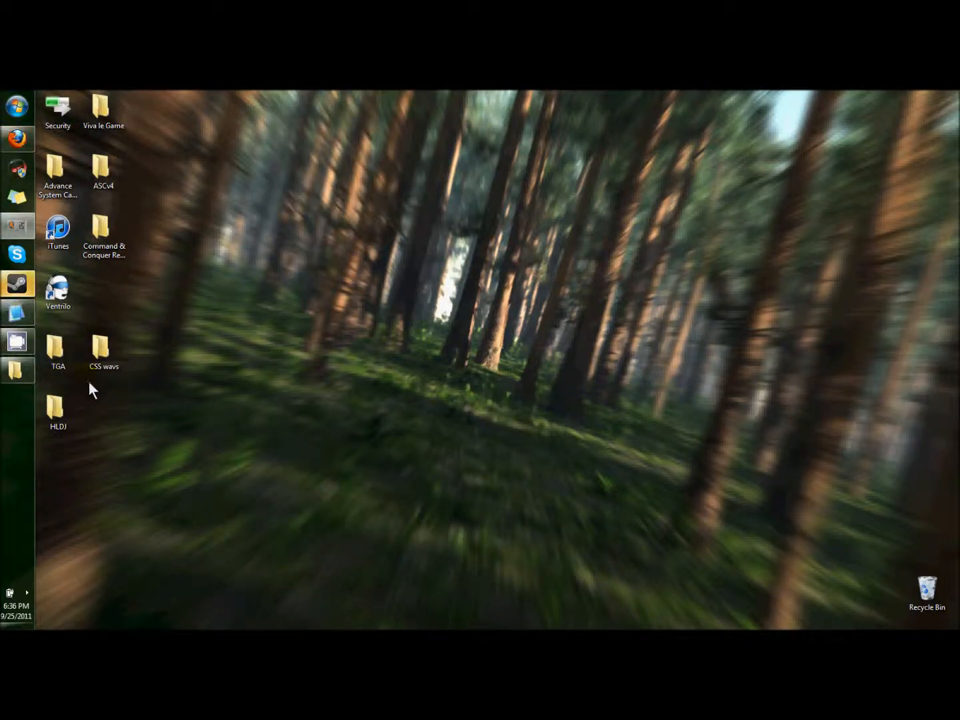
Browse the wav tracks in CSS wavs\Music, close the folder and bring up the Start menu.
double_click(104, 349)
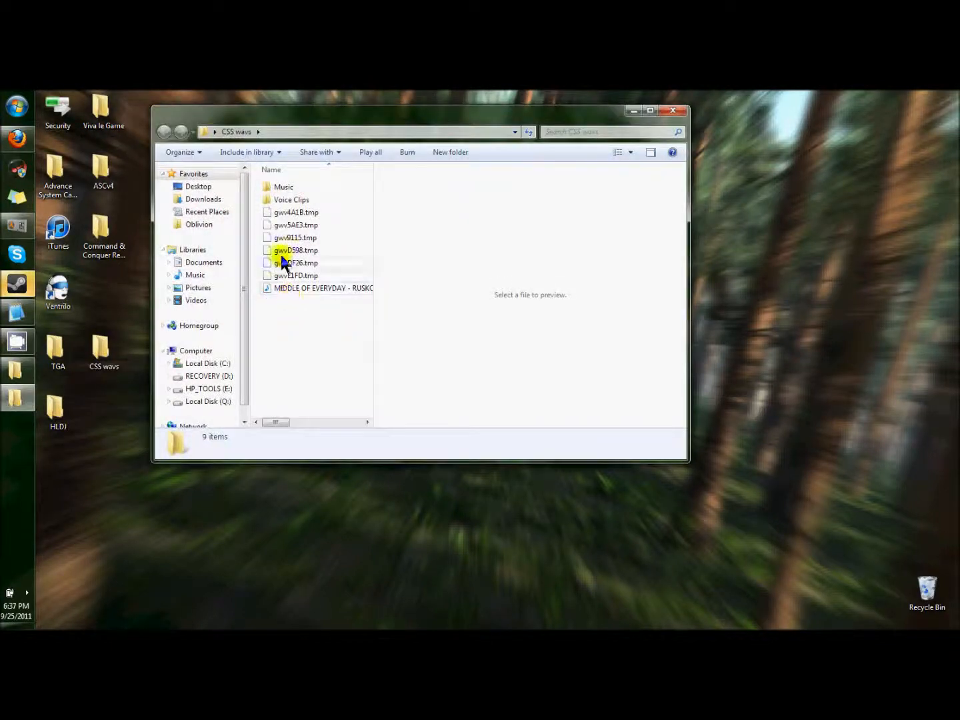
double_click(283, 187)
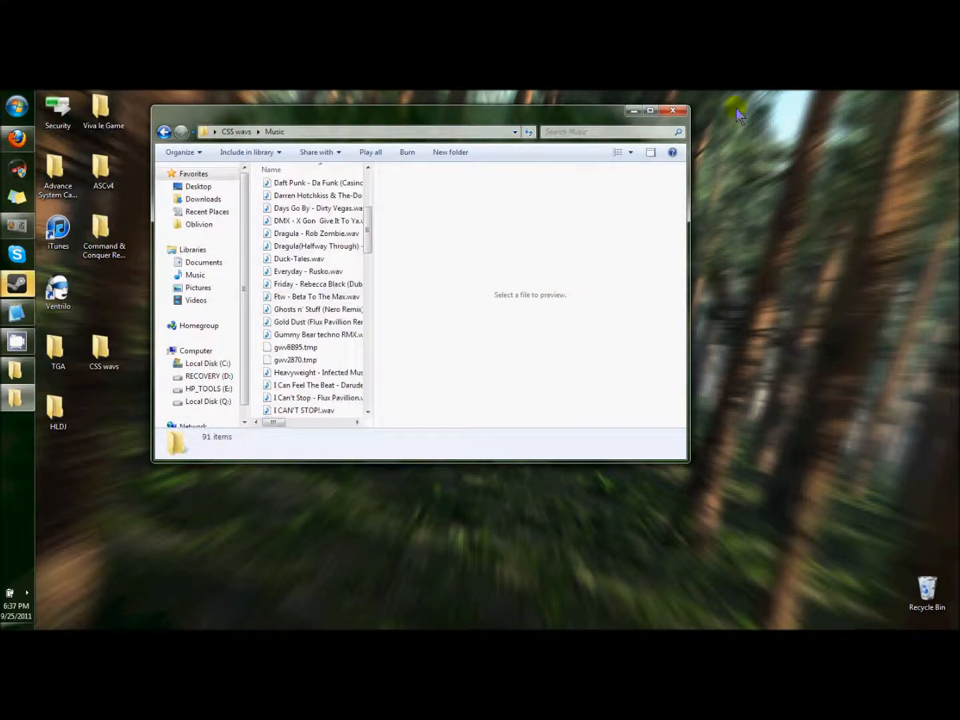
left_click(313, 220)
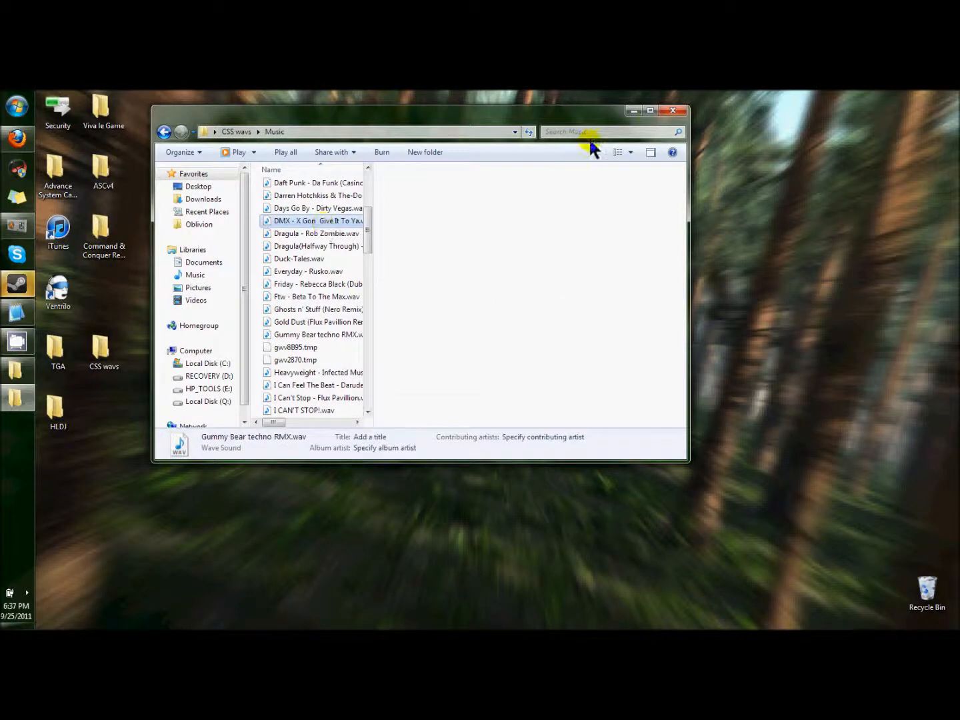
left_click(674, 111)
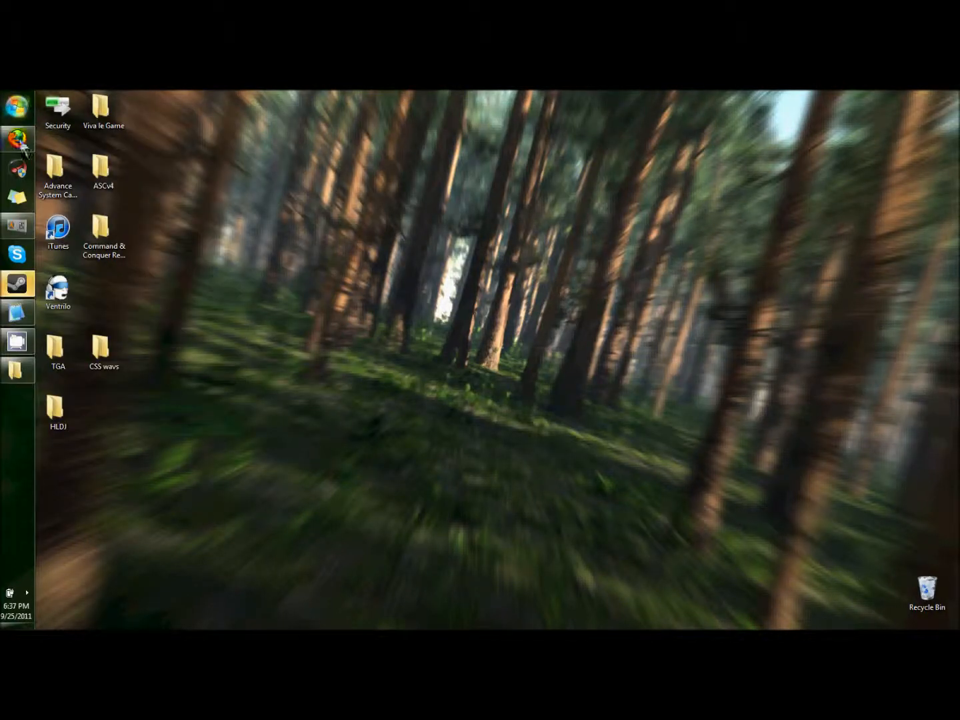
left_click(16, 107)
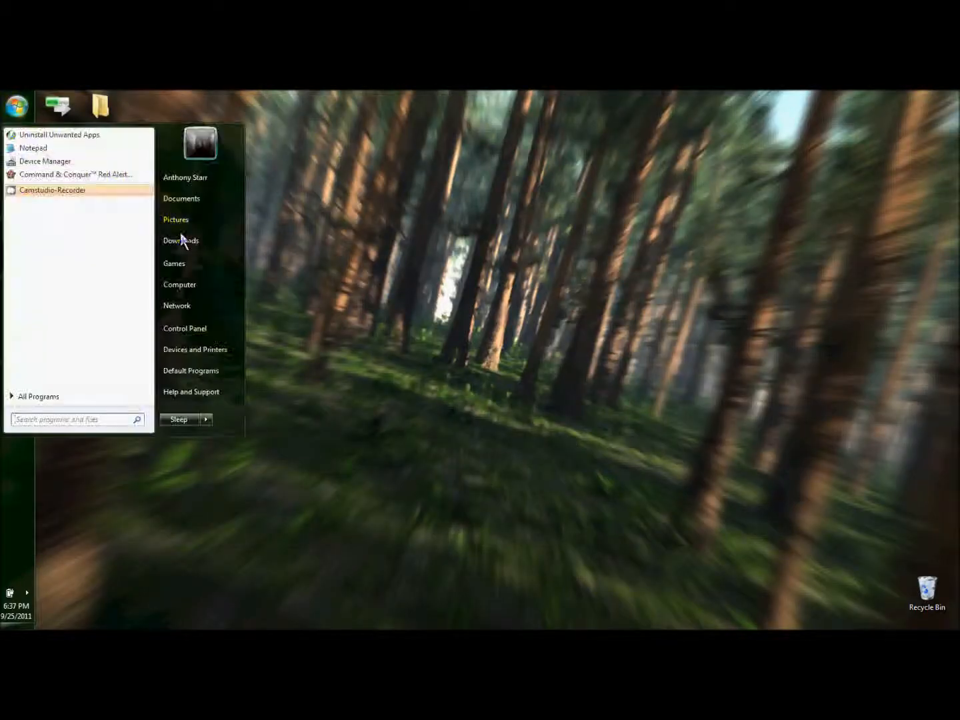
Open Downloads from the Start menu and select the Lux Aeterna guitar cover mp3.
left_click(180, 240)
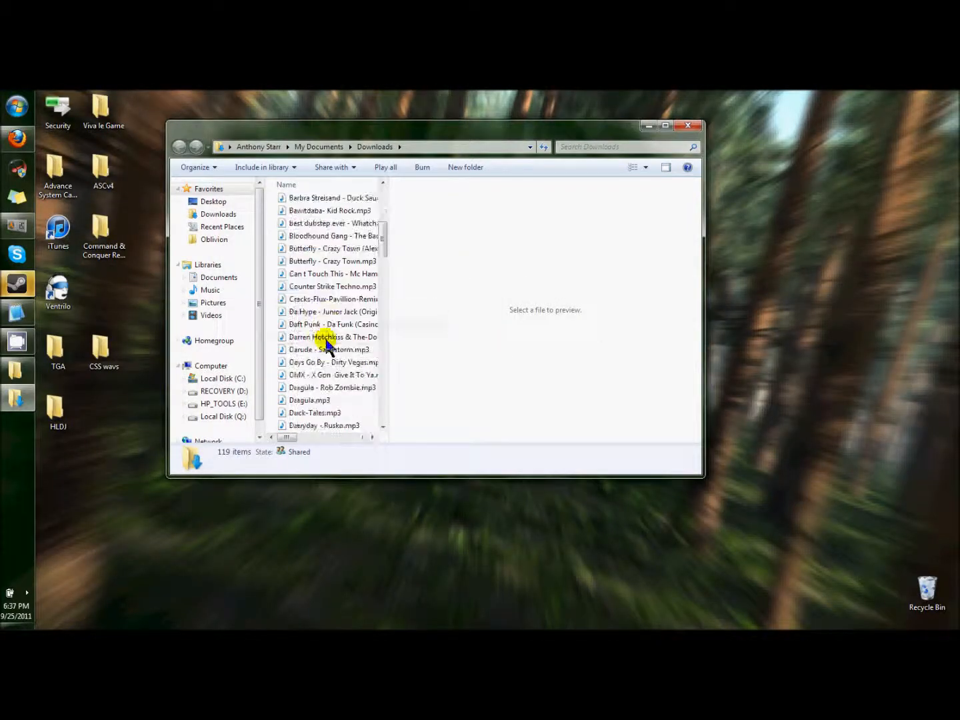
scroll("down", 3)
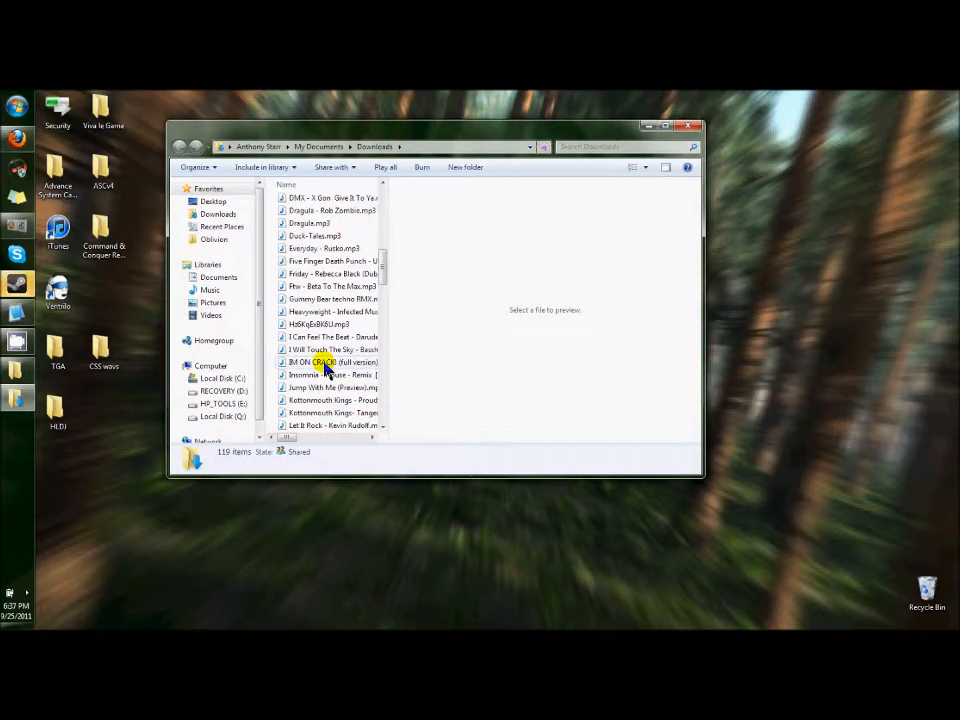
scroll("down", 3)
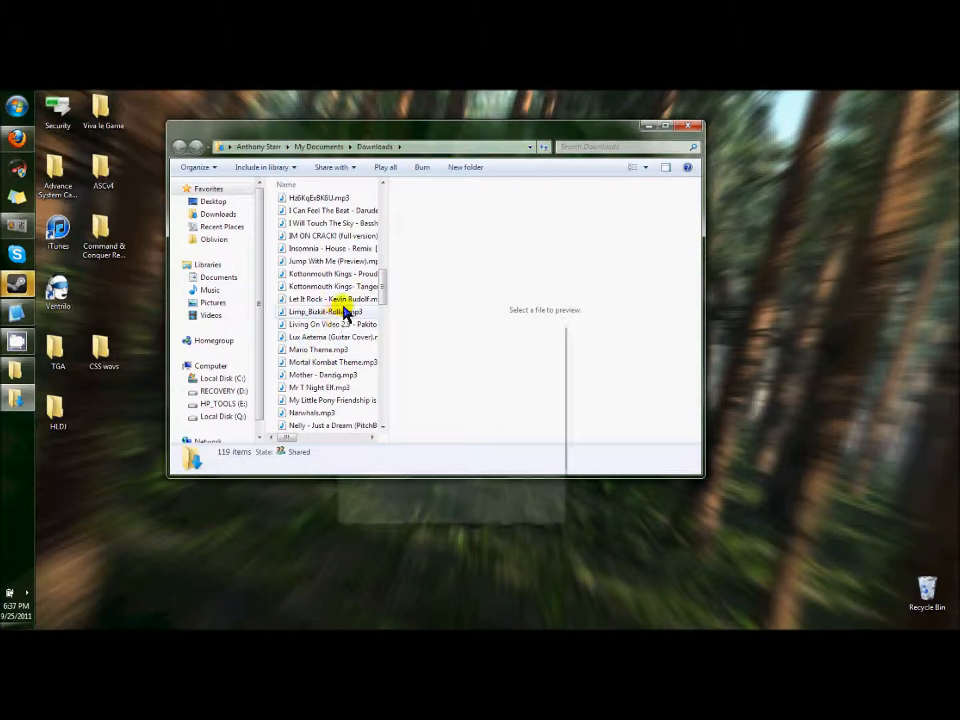
left_click(326, 312)
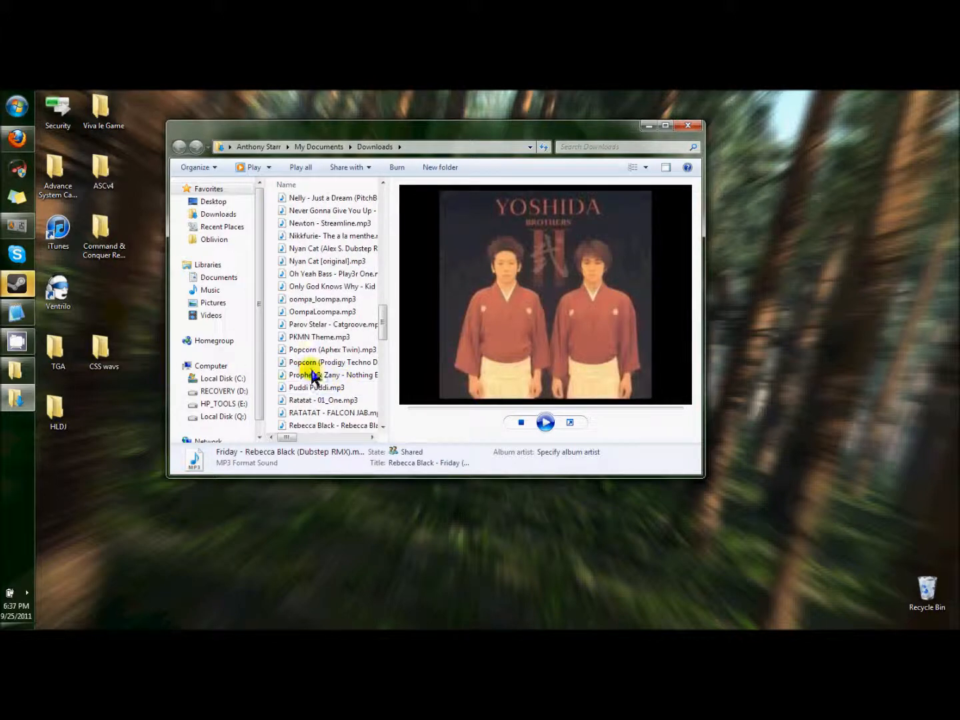
left_click(323, 312)
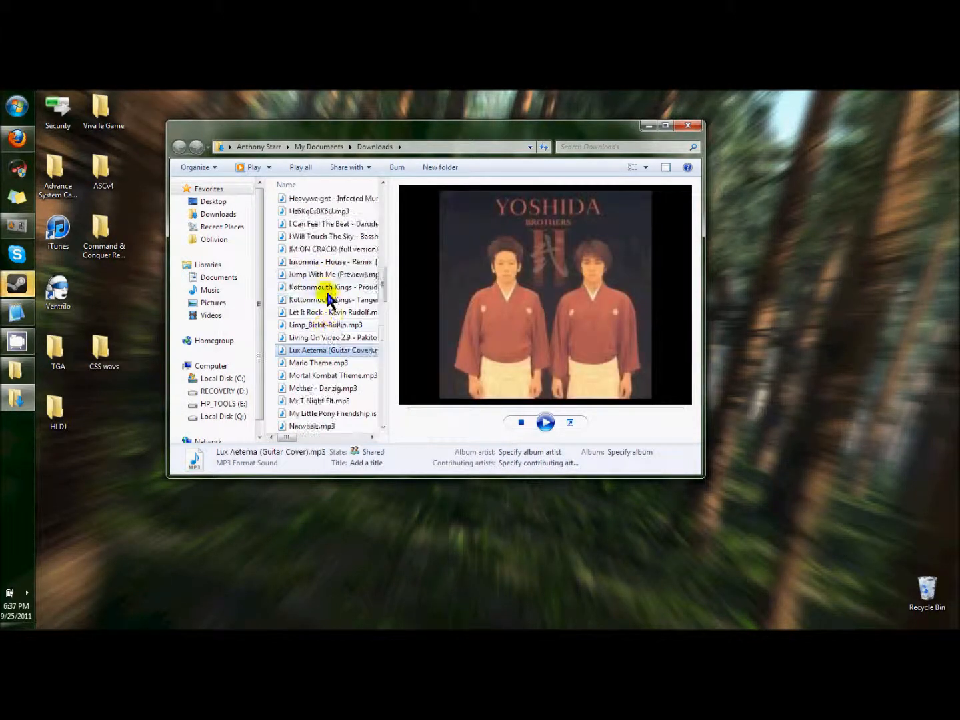
Preview Parov Stelar - Catgroove.mp3, pause it and bring up its file actions.
double_click(332, 362)
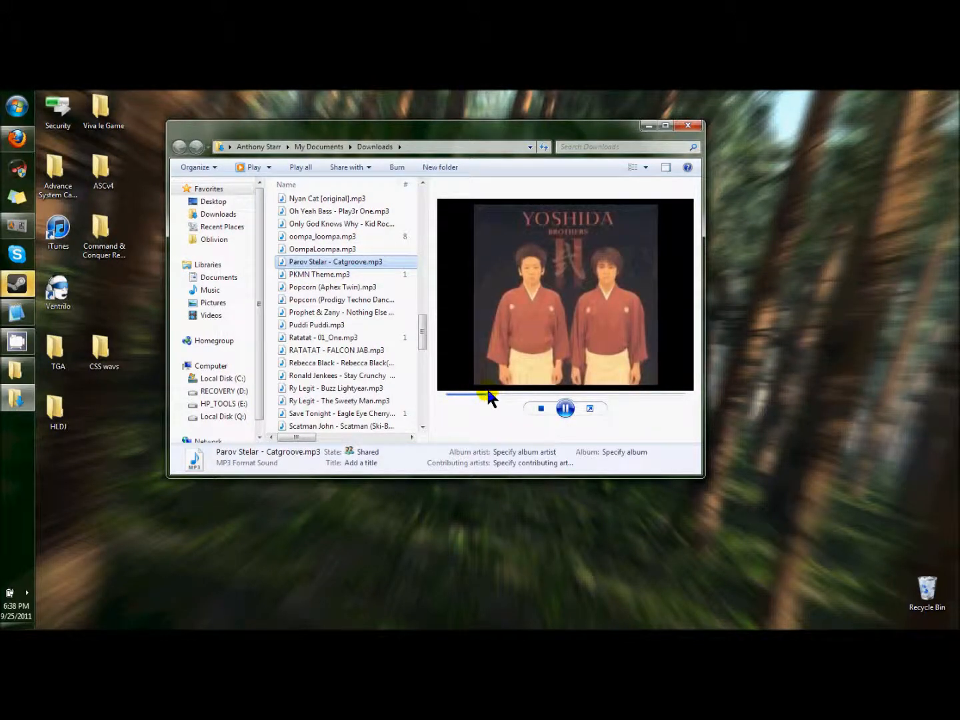
left_click(565, 408)
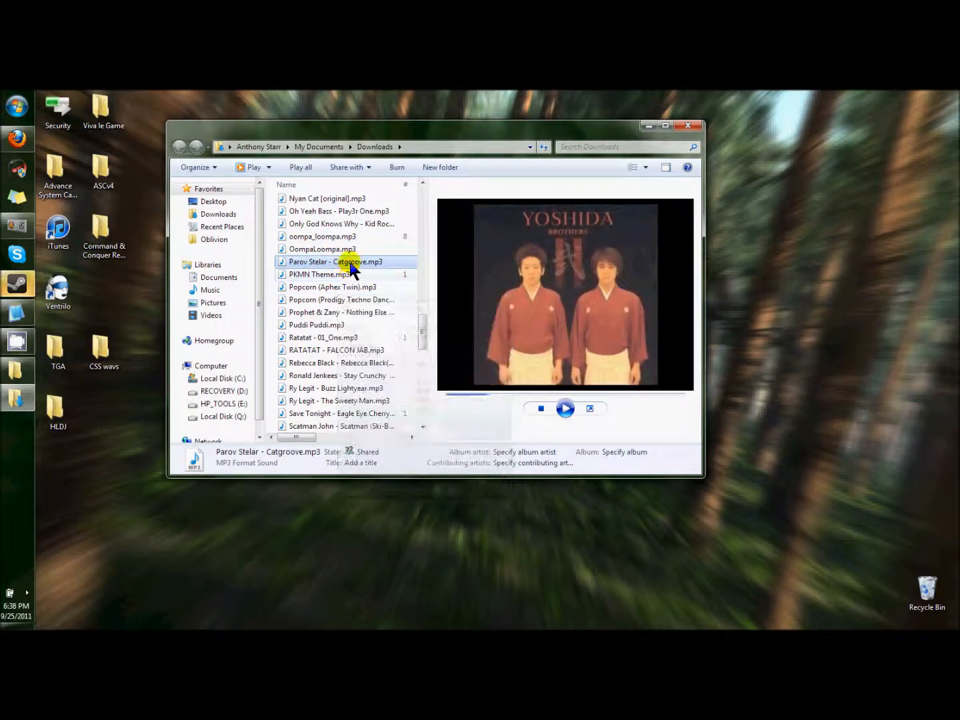
right_click(336, 261)
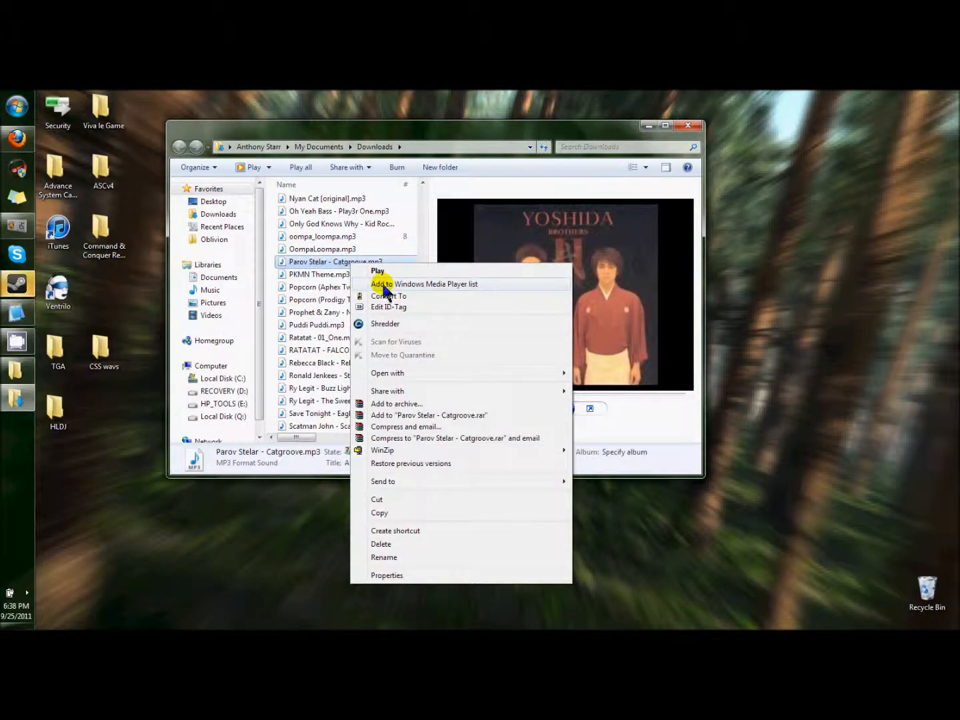
mouse_move(315, 269)
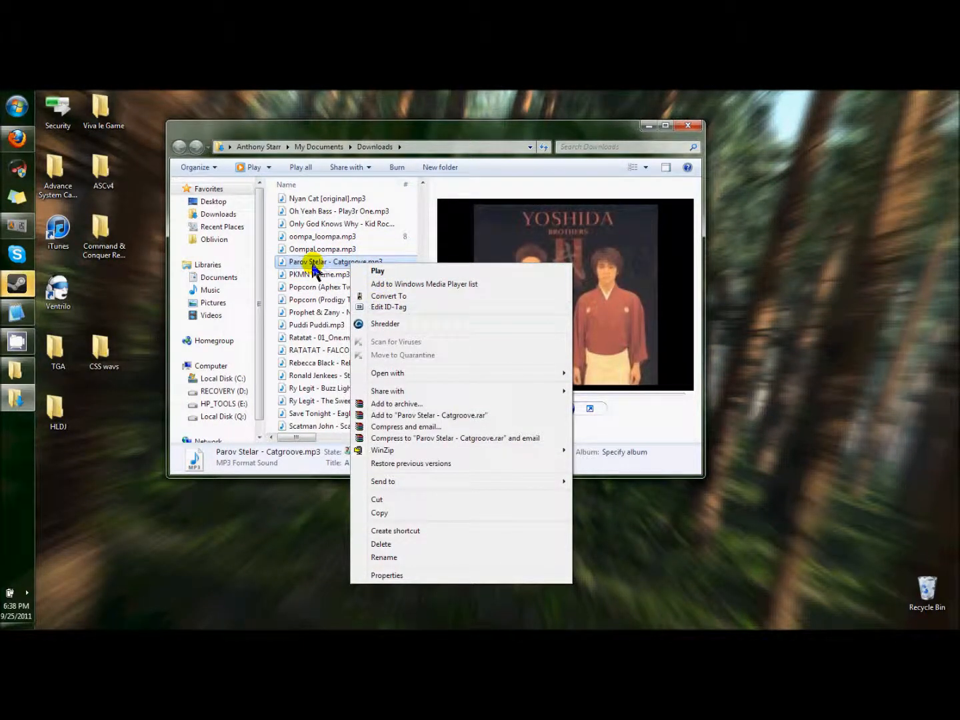
mouse_move(345, 259)
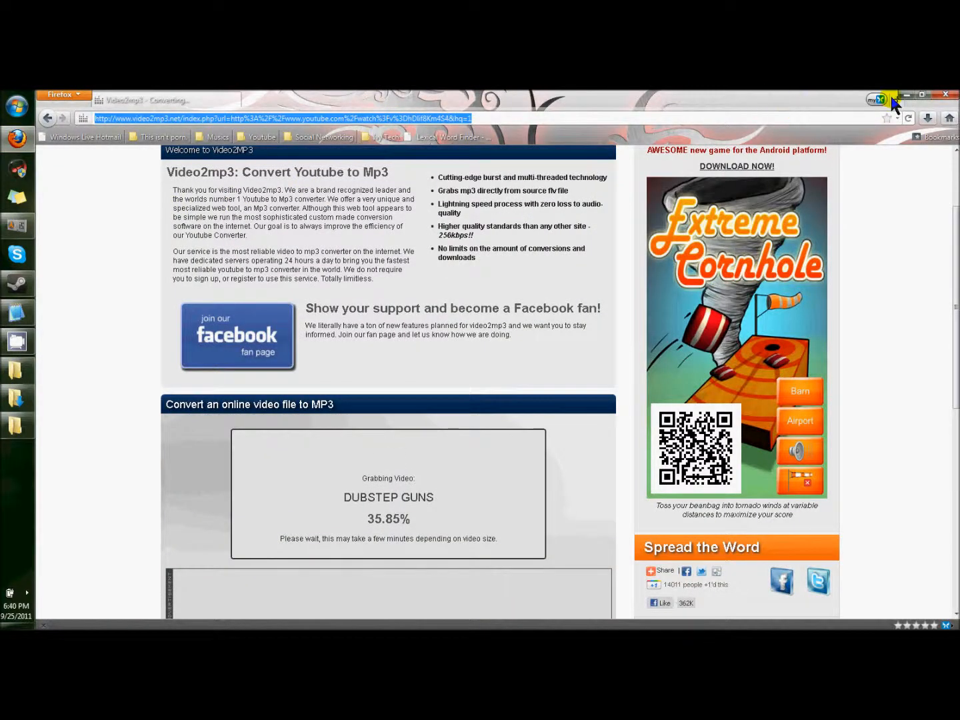
Search Google for 'dbpoweramp music converter' and open the dbpoweramp.com result.
left_click(249, 100)
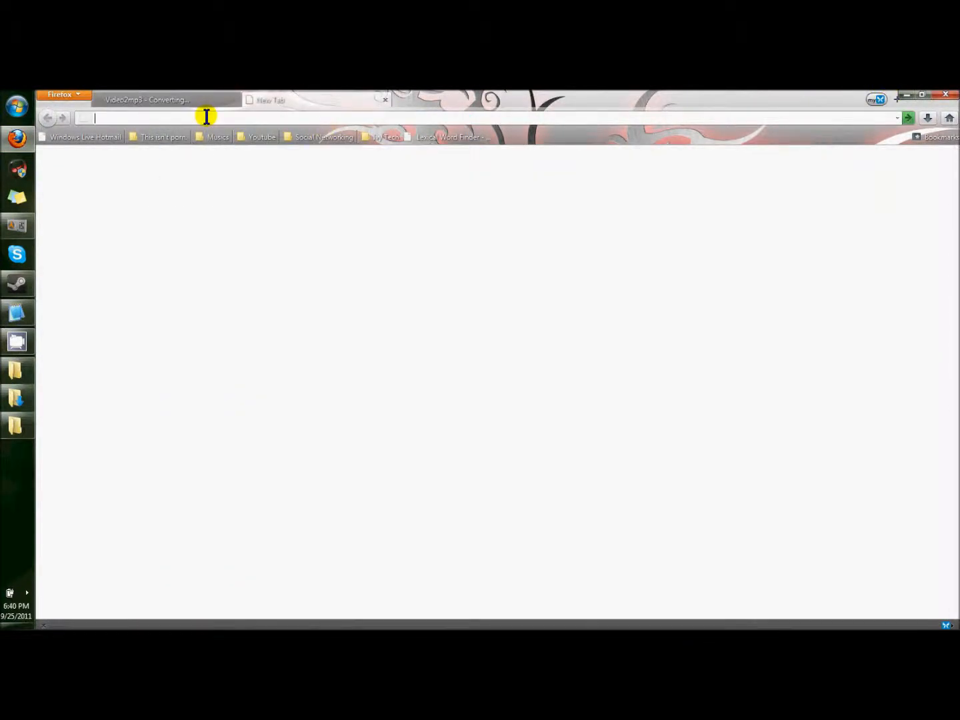
type("google.com/")
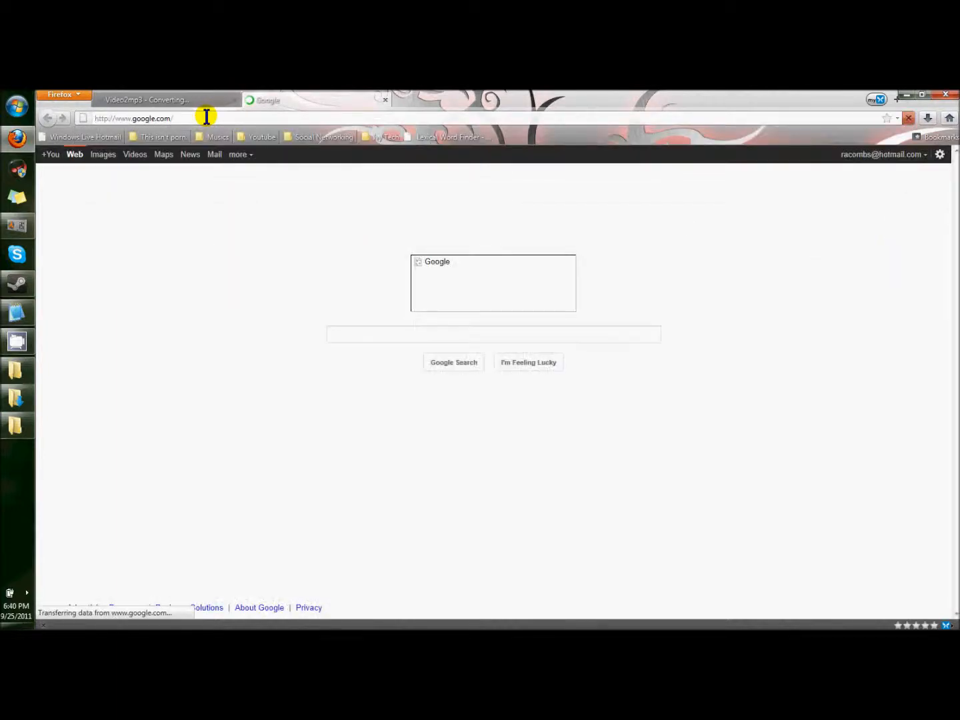
type("dbpoweramp music converter")
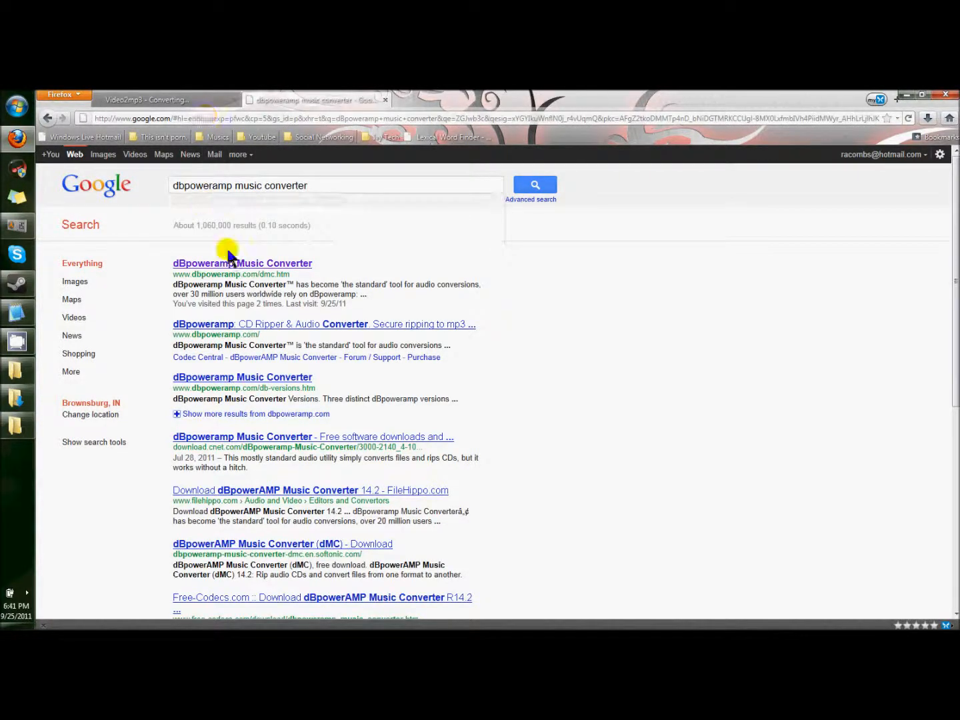
left_click(243, 264)
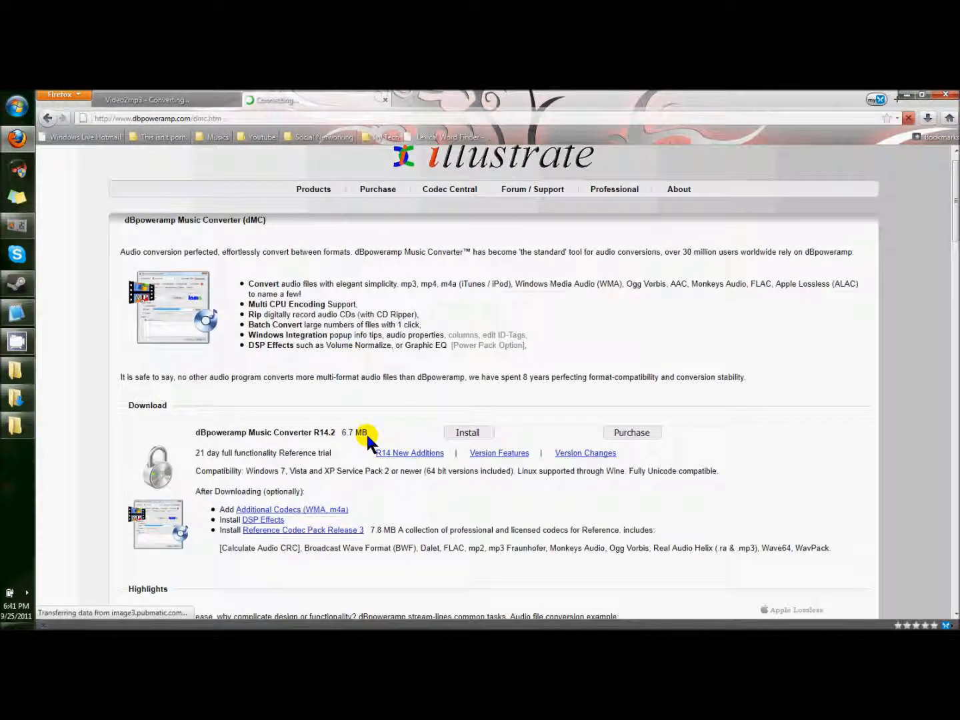
Download the dBpoweramp Music Converter R14.2 trial, accept location and EULA, and install it.
left_click(468, 432)
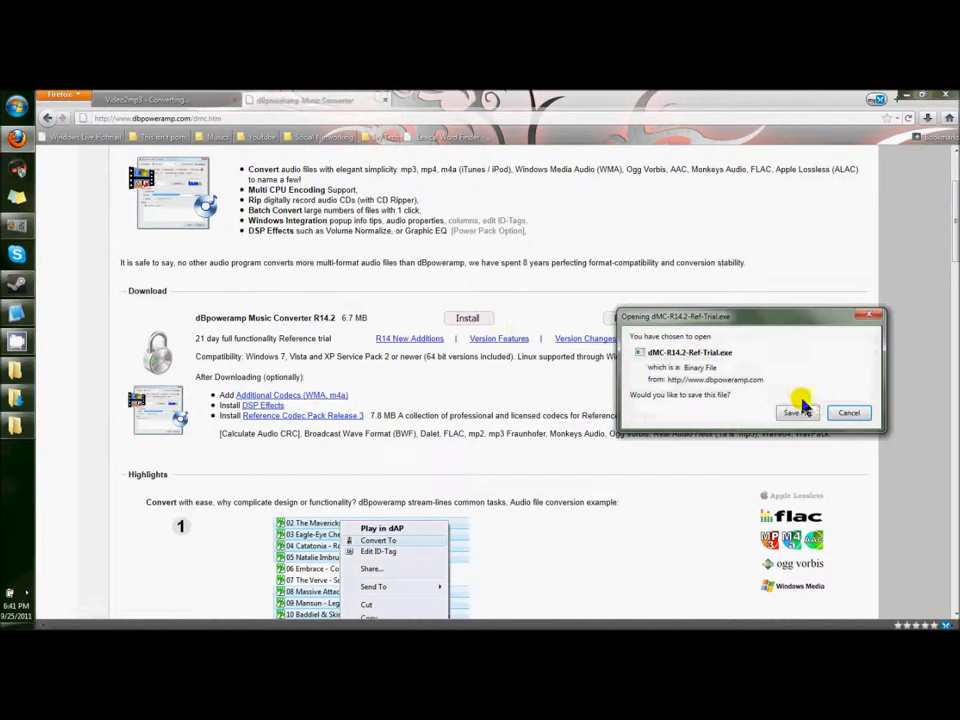
left_click(796, 412)
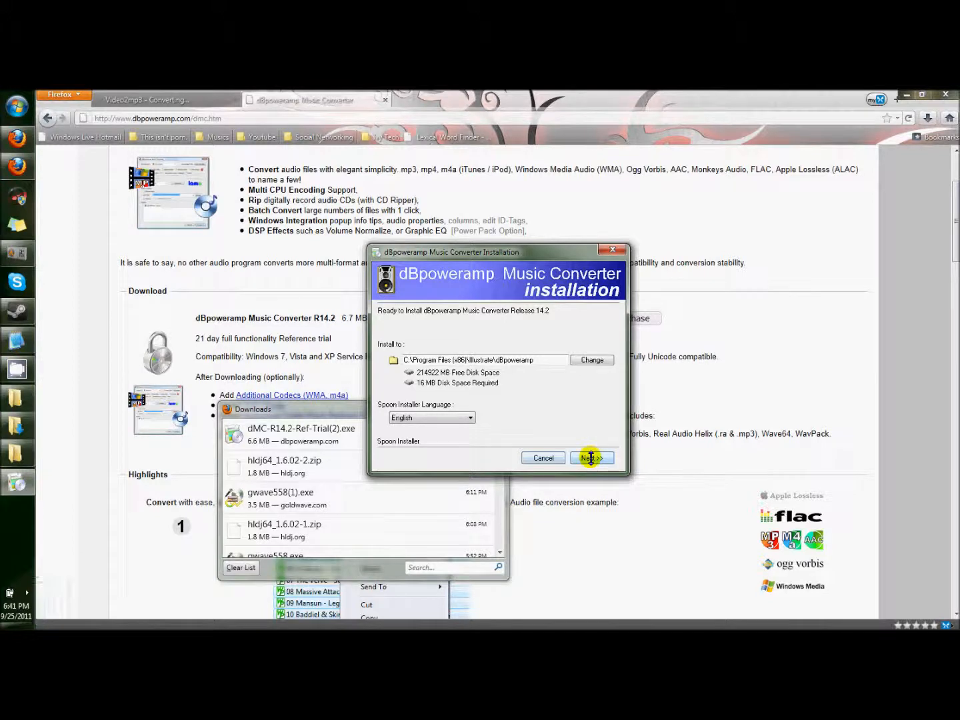
left_click(589, 458)
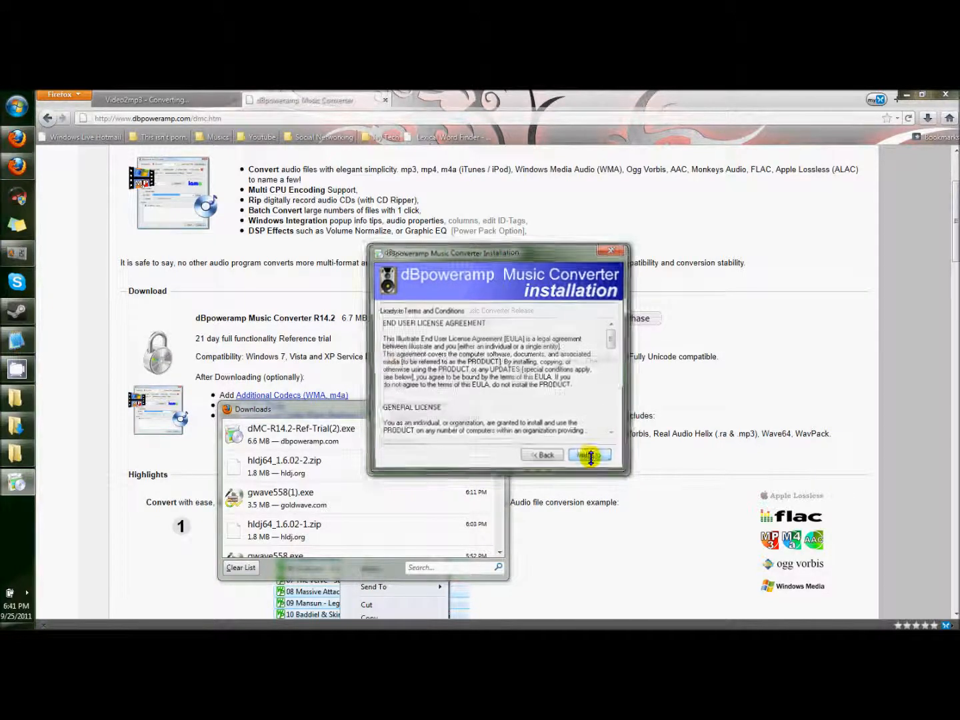
left_click(590, 453)
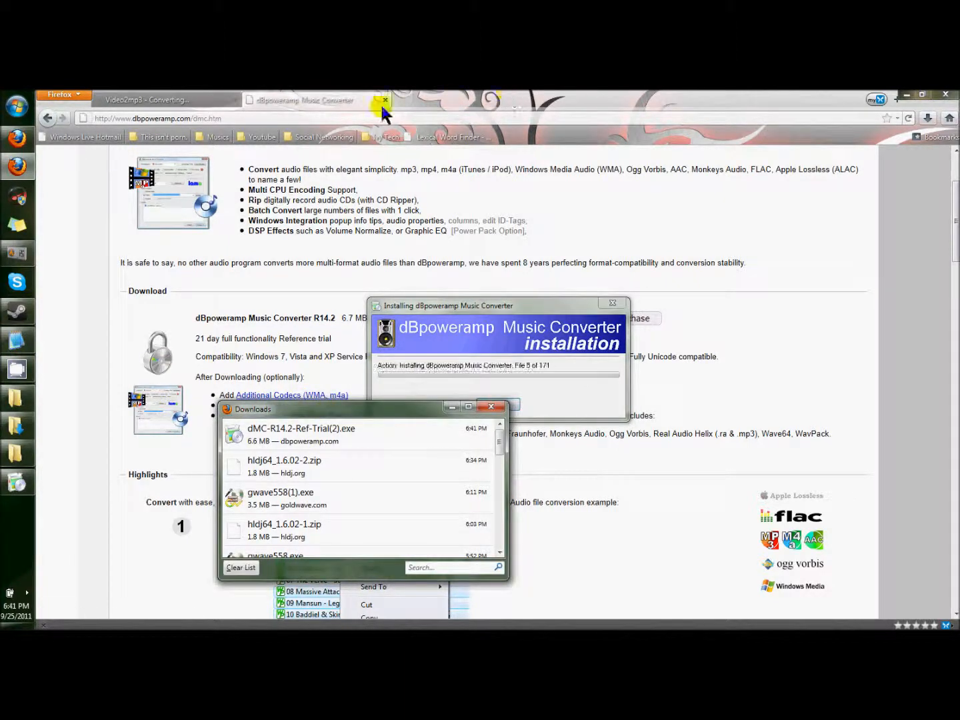
left_click(384, 98)
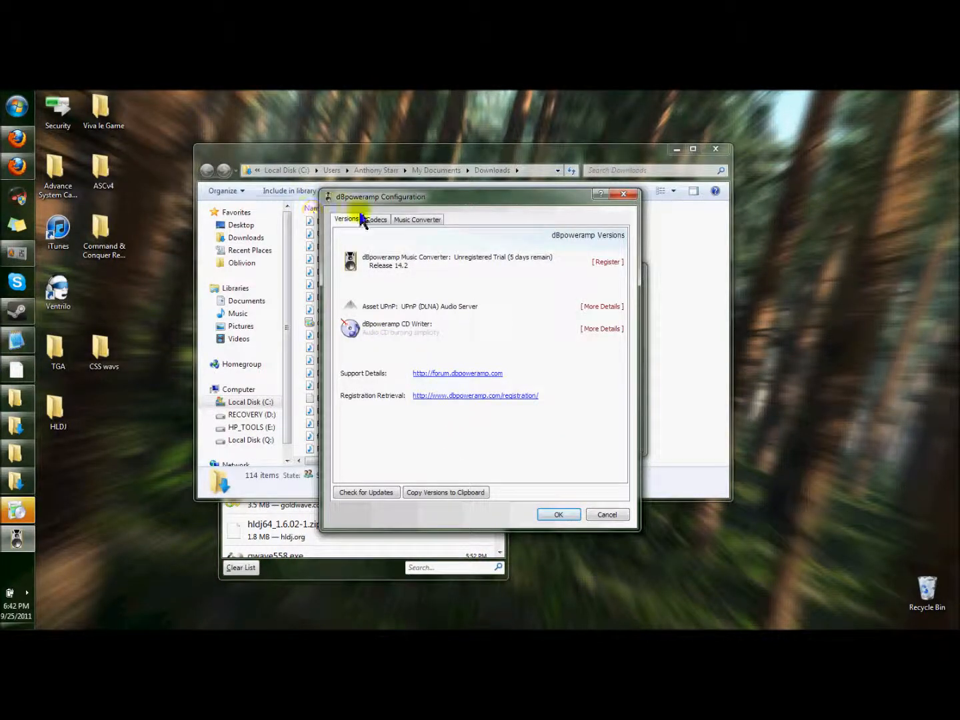
Change the batch convert folder right-click option under Music Converter and finish the installation.
left_click(416, 218)
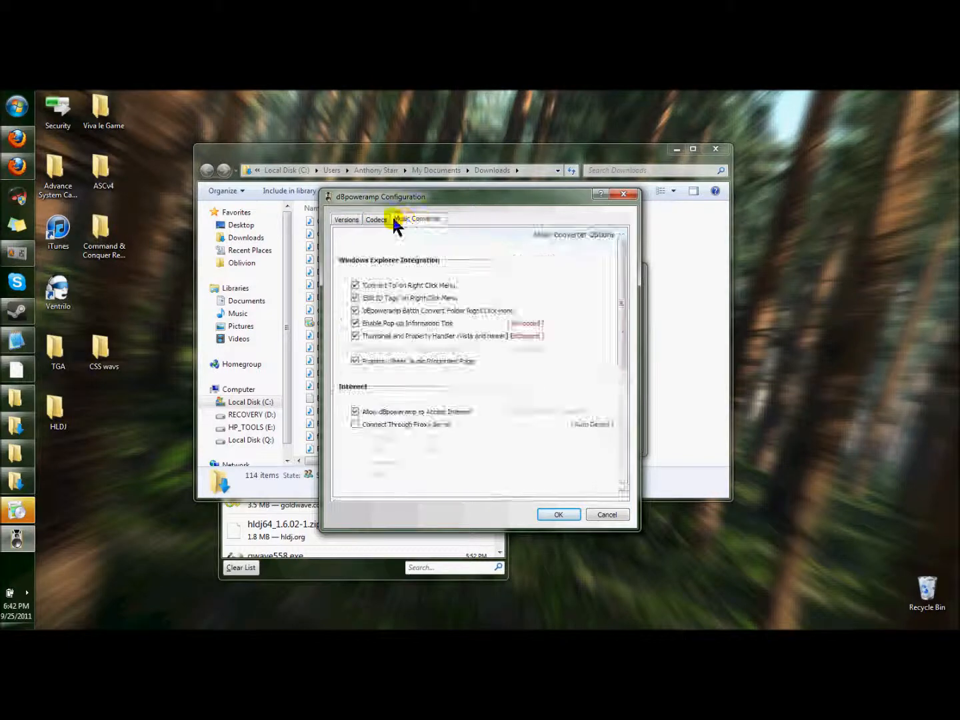
left_click(417, 218)
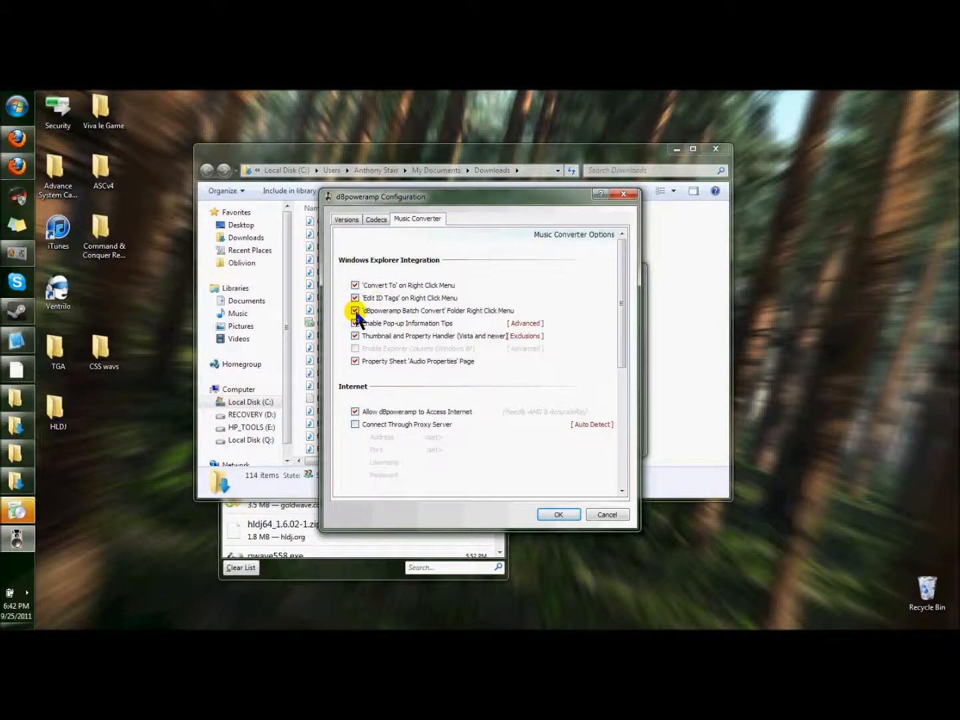
left_click(354, 311)
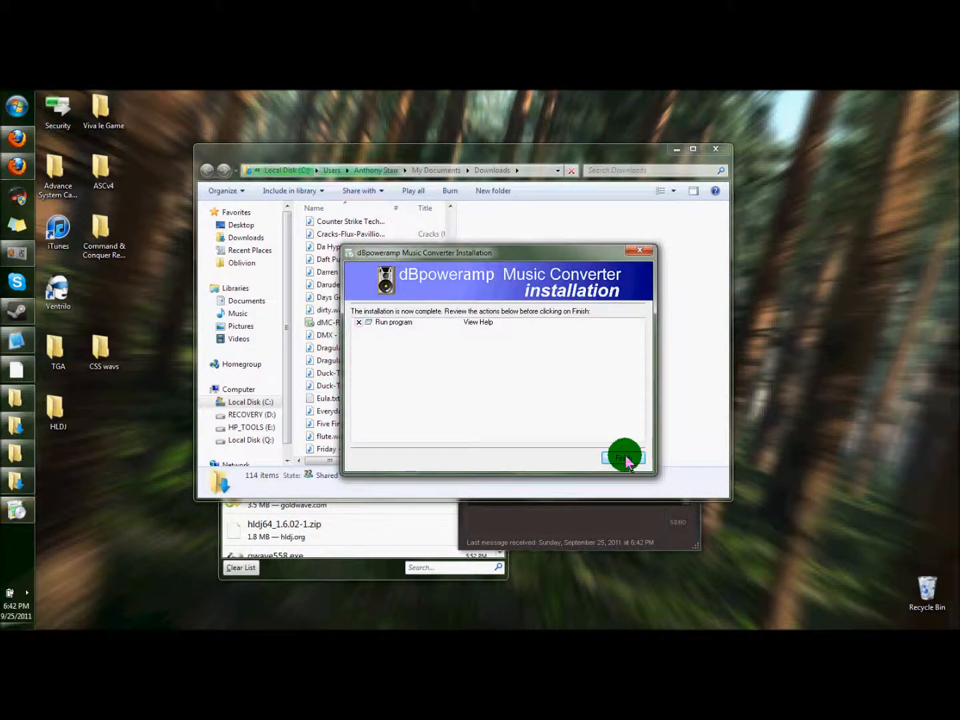
left_click(624, 459)
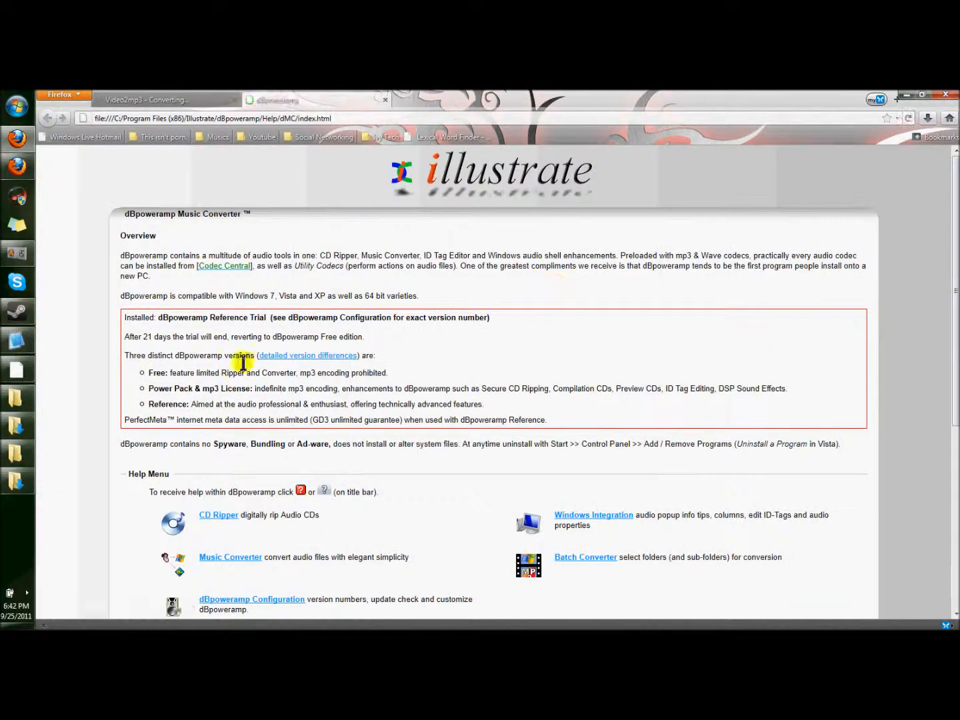
Retry deleting dMC-R14.2-Ref-Trial(2).exe, close Downloads and bring up the Start menu.
scroll("down", 3)
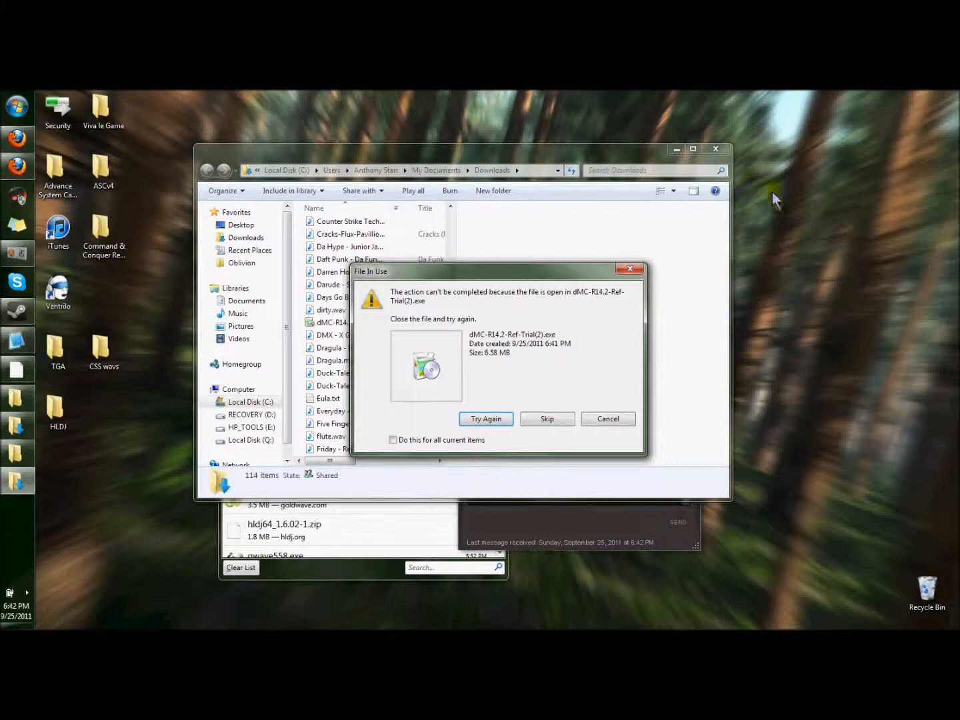
left_click(547, 419)
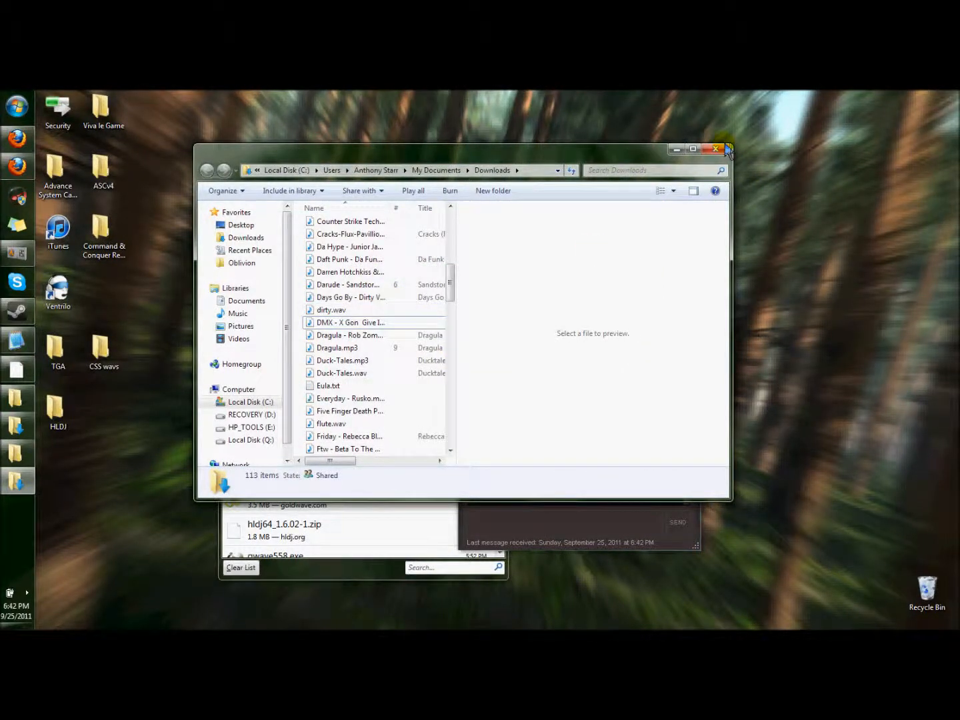
left_click(715, 150)
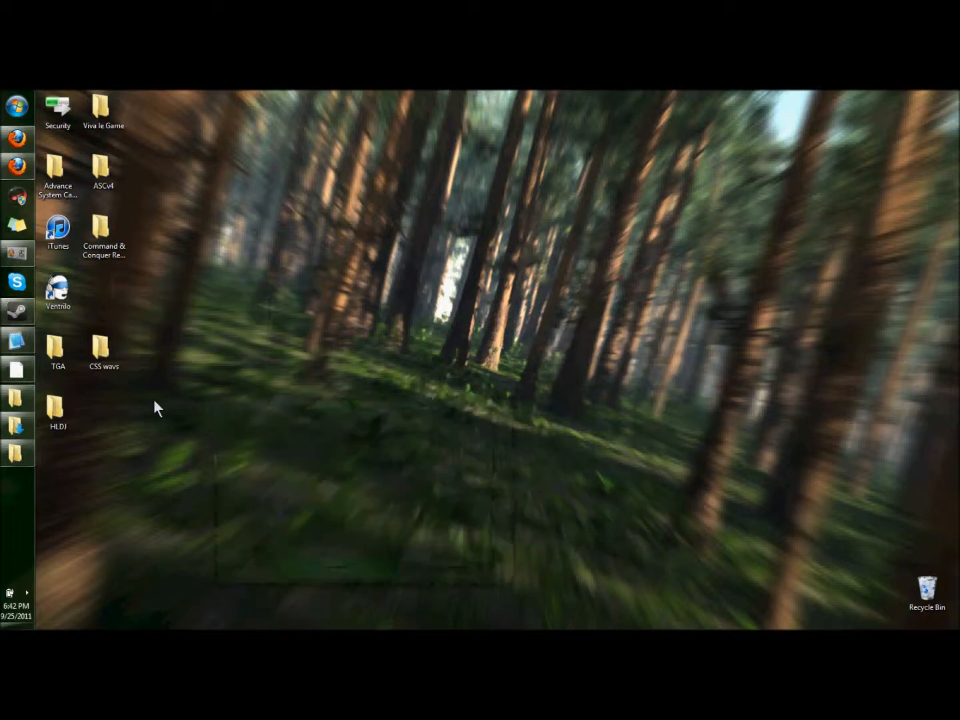
left_click(16, 107)
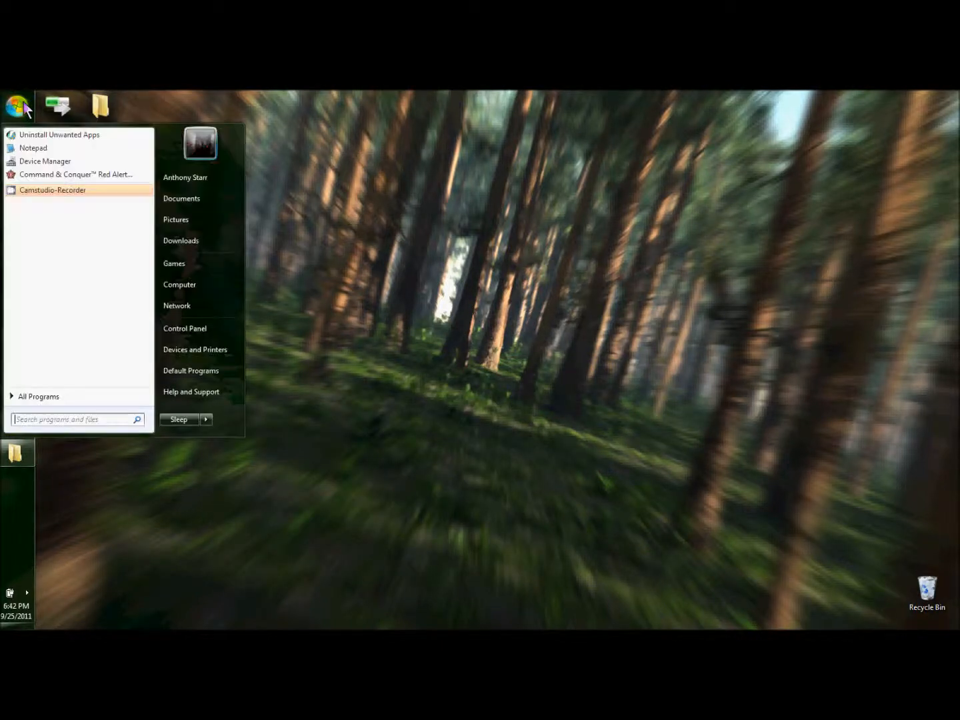
Reopen Downloads, preview then pause the Five Finger Death Punch mp3 and bring up its actions.
left_click(19, 107)
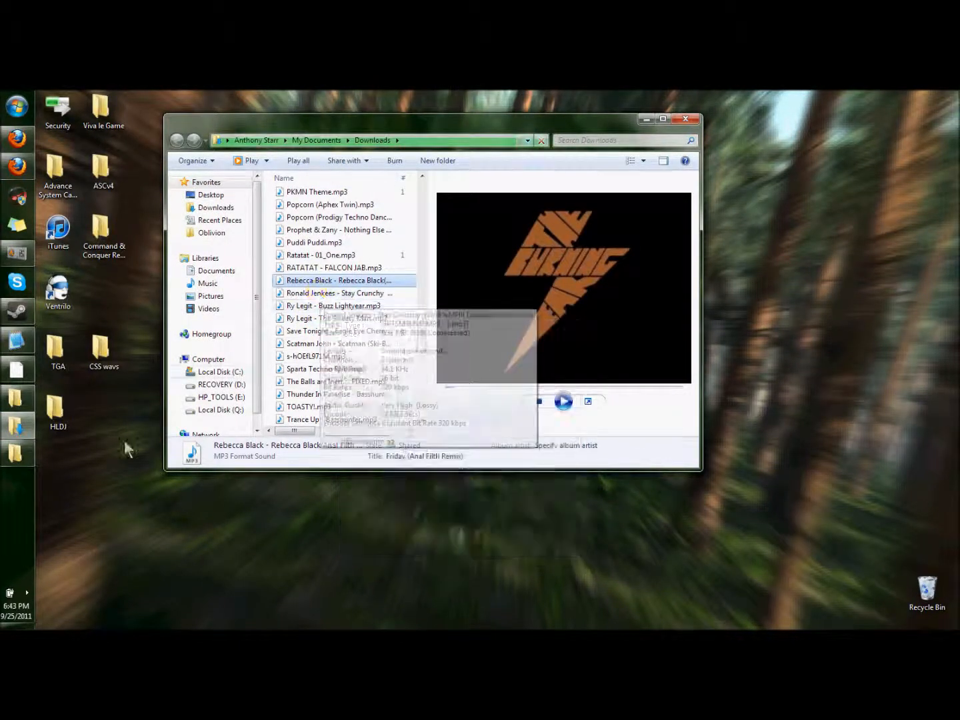
double_click(103, 347)
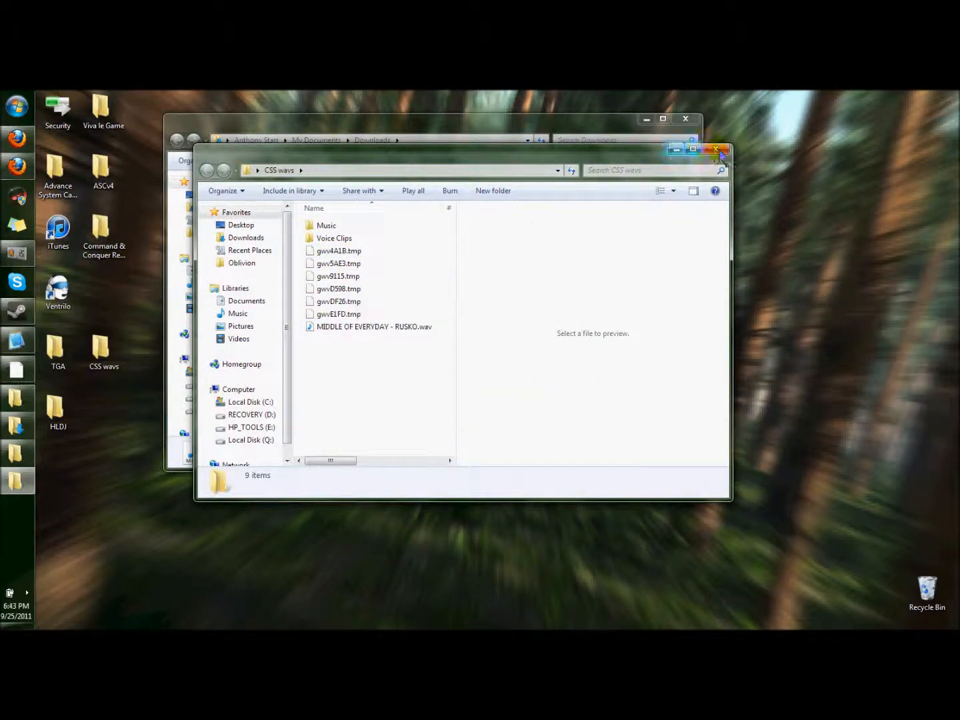
left_click(720, 149)
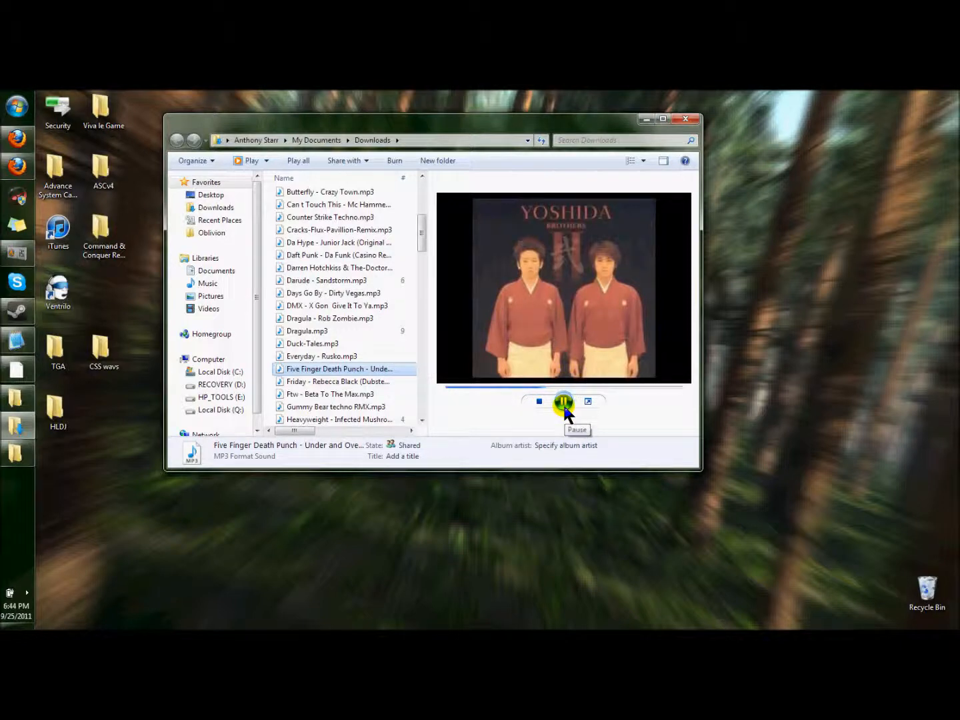
left_click(564, 400)
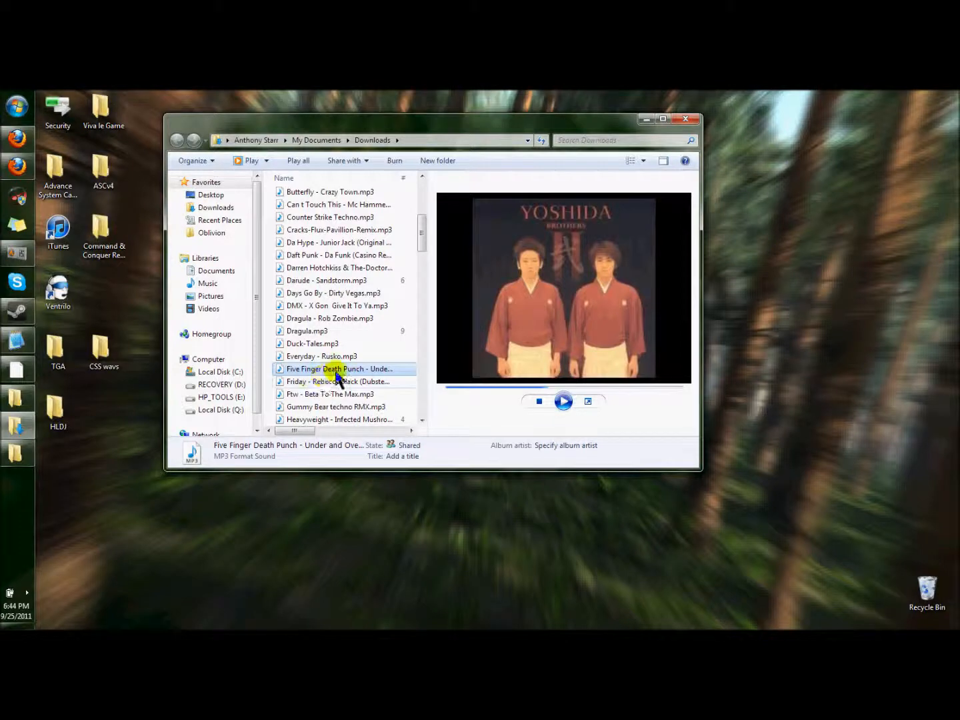
right_click(340, 368)
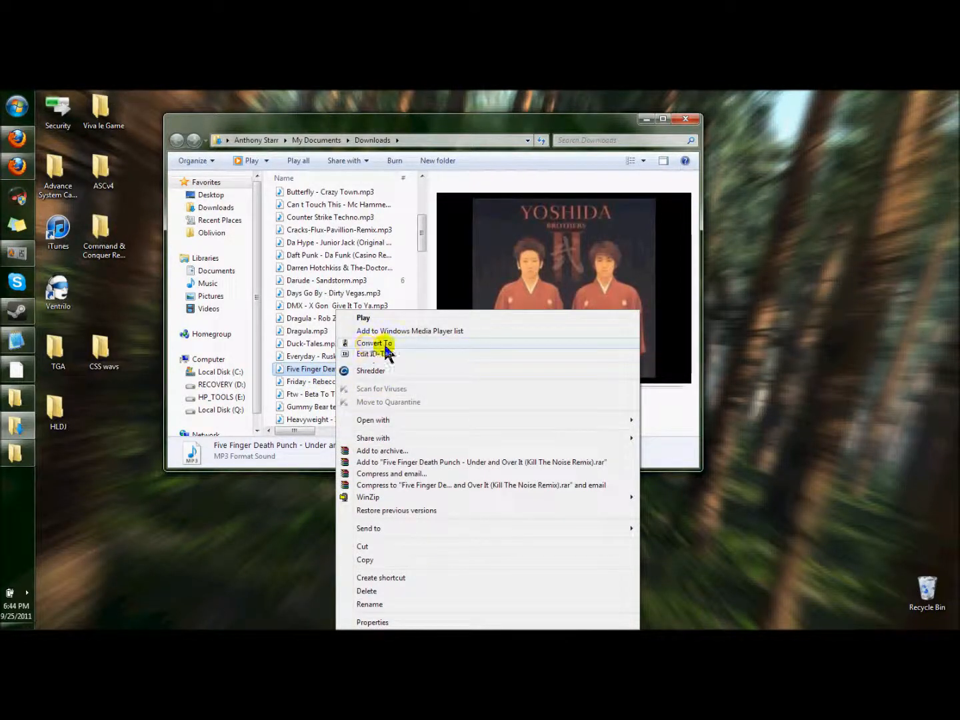
Choose Convert To with Uncompressed Wave output at 16-bit and 1 channel mono.
left_click(375, 342)
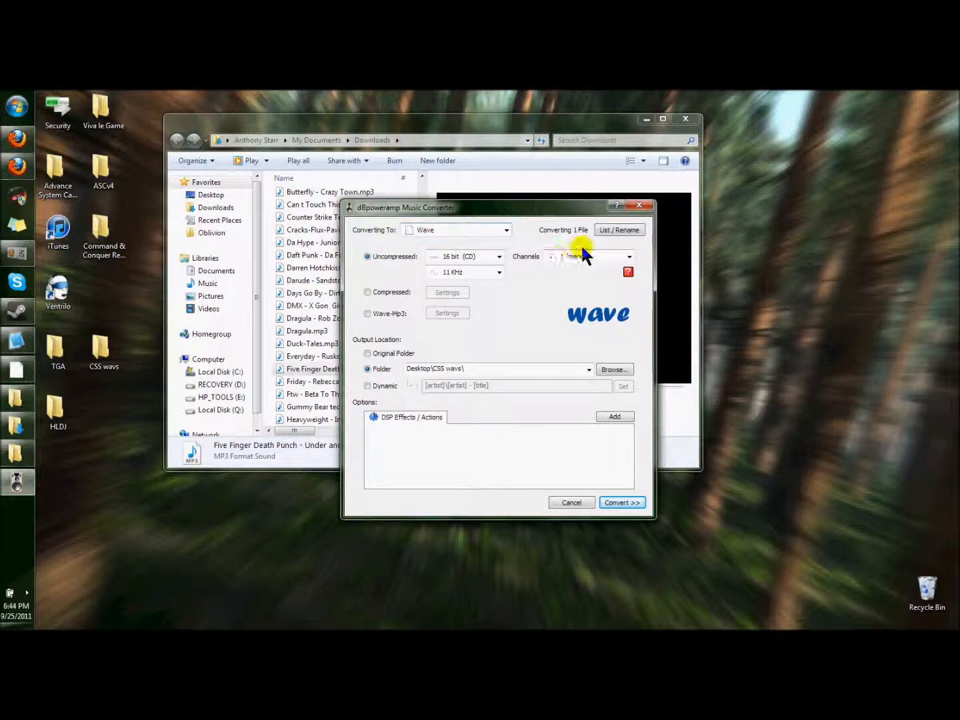
left_click(368, 256)
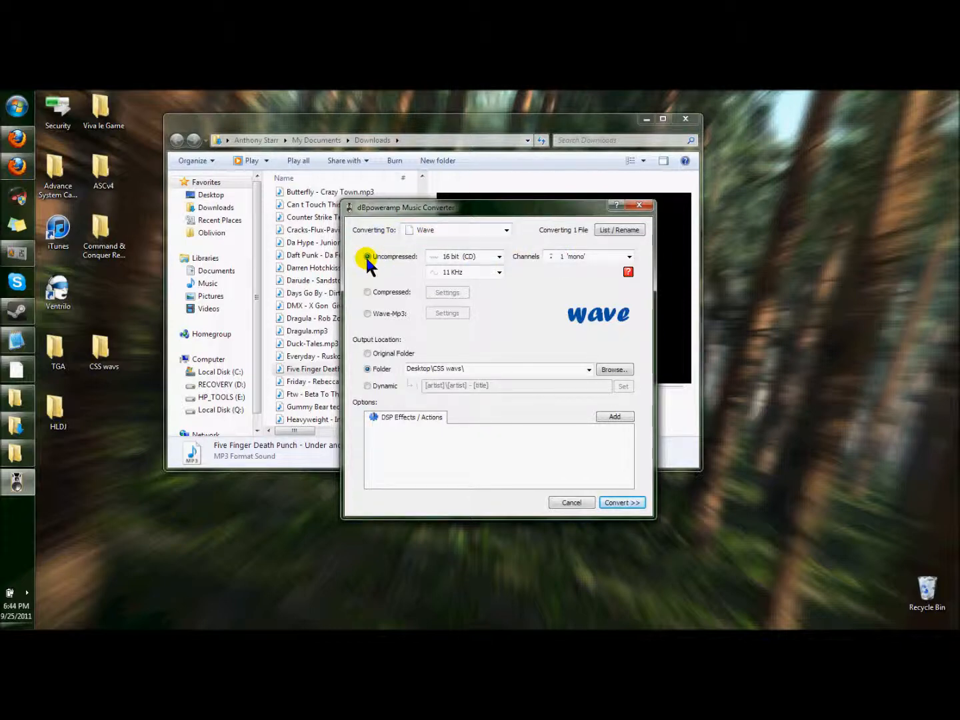
left_click(498, 256)
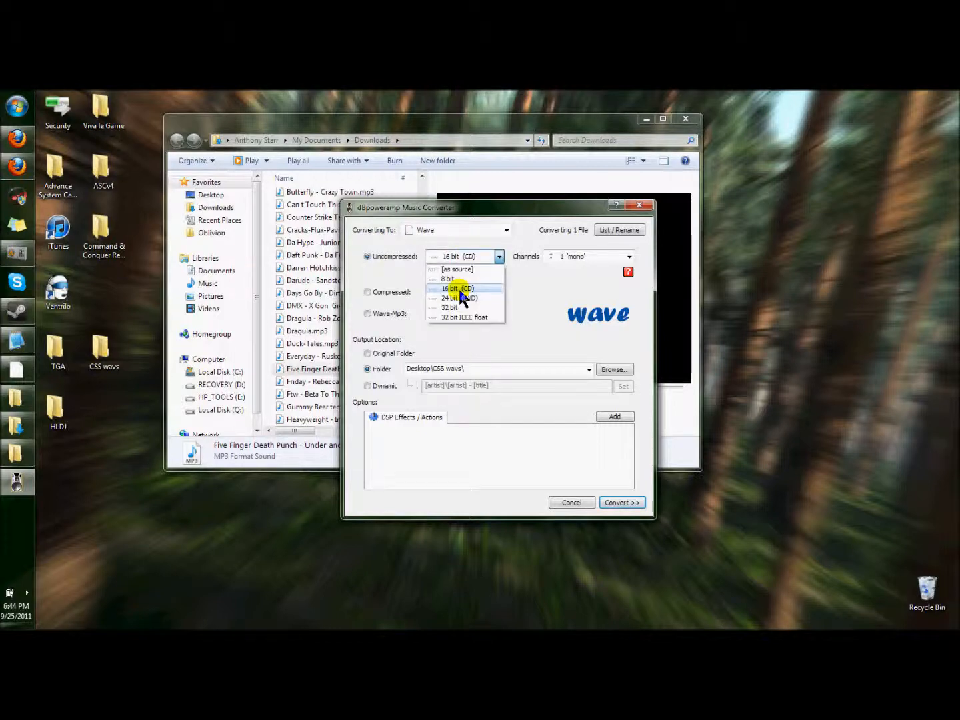
left_click(456, 288)
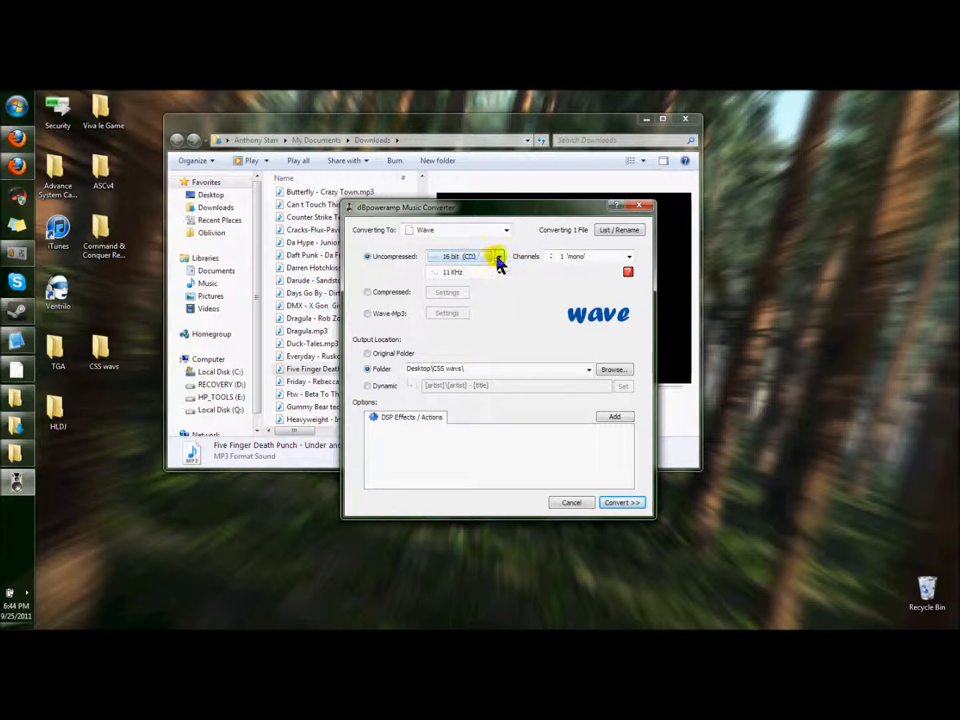
left_click(583, 256)
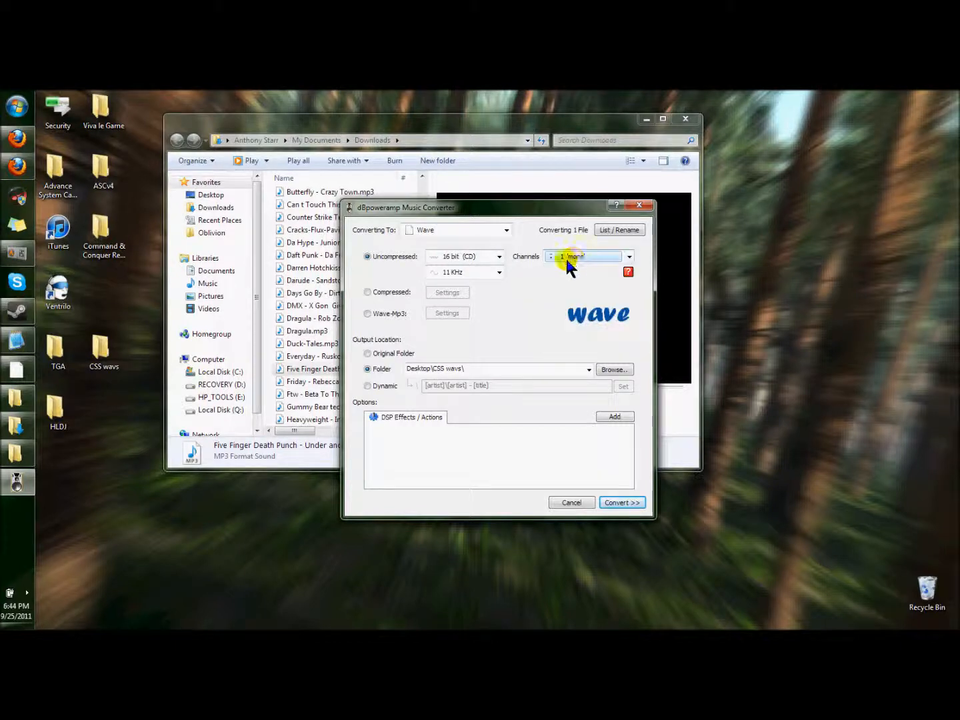
left_click(499, 272)
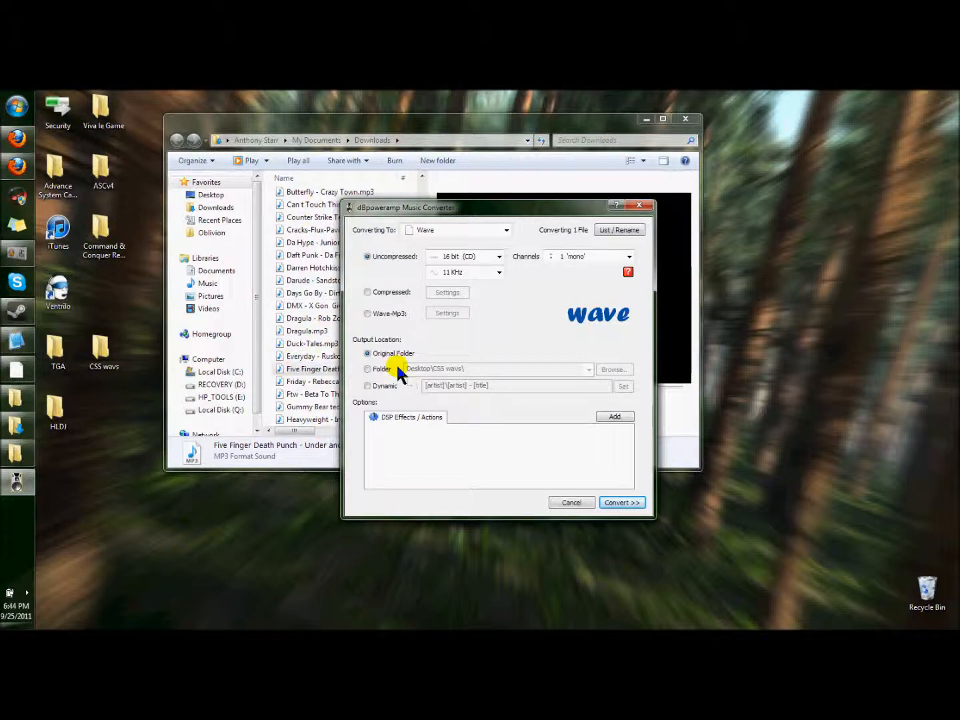
Set the output folder to Desktop\CSS wavs and open that folder.
left_click(368, 368)
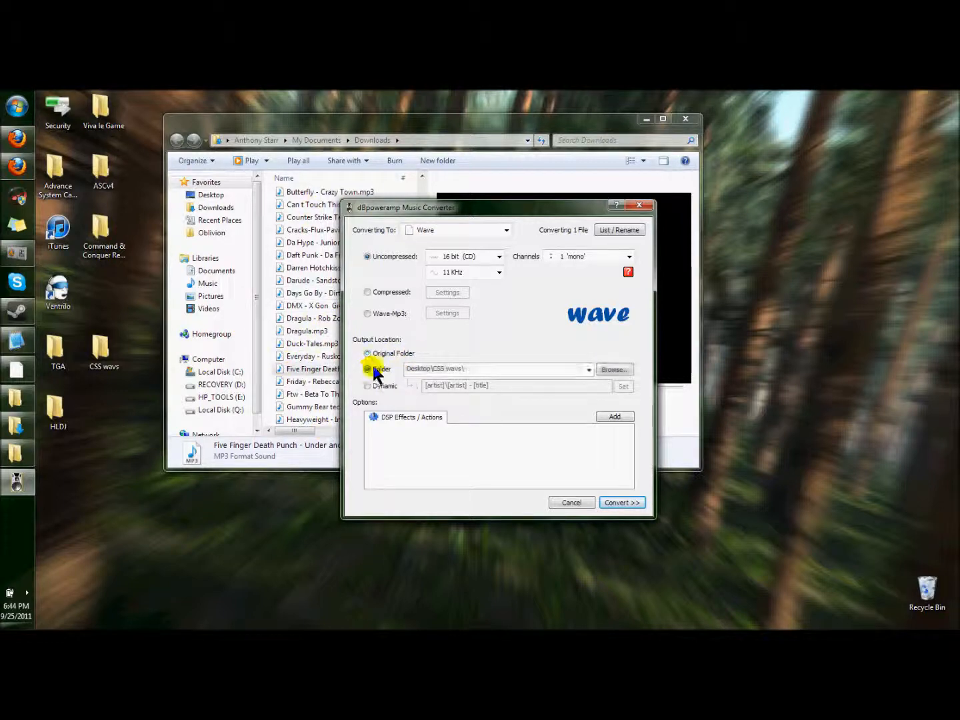
left_click(368, 369)
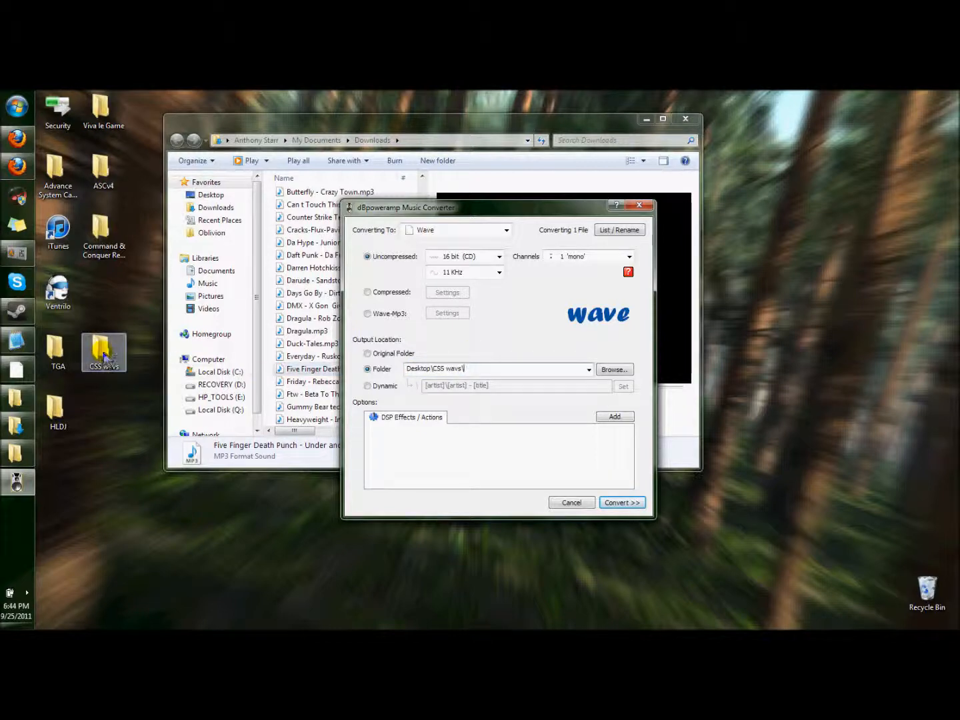
left_click(621, 501)
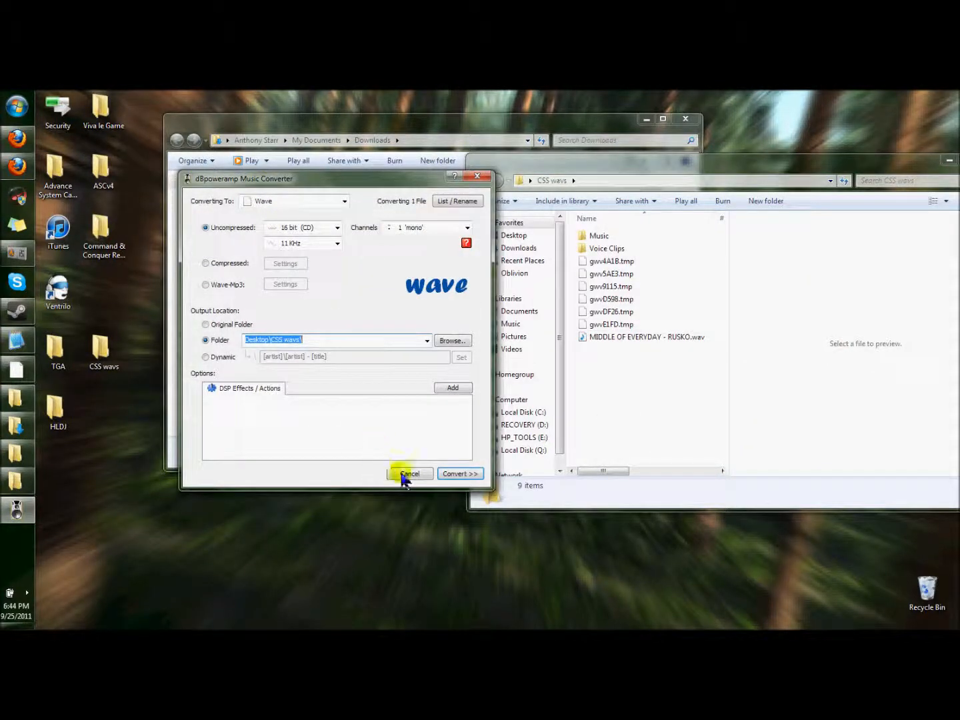
Convert the track, then select the new Five Finger Death Punch WAV and view its properties.
left_click(460, 473)
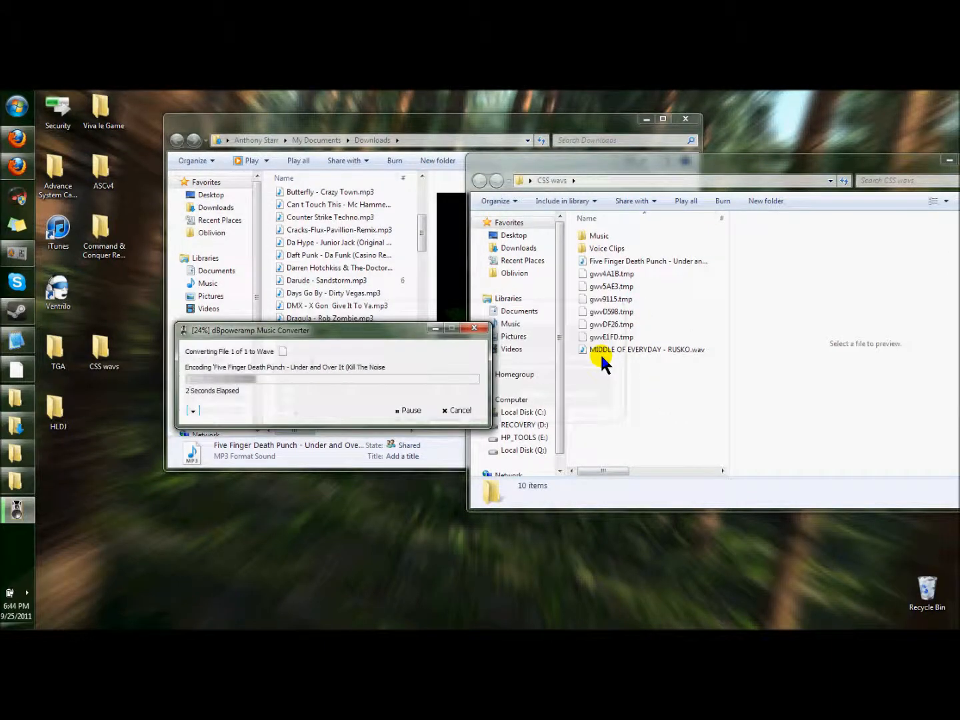
left_click(646, 262)
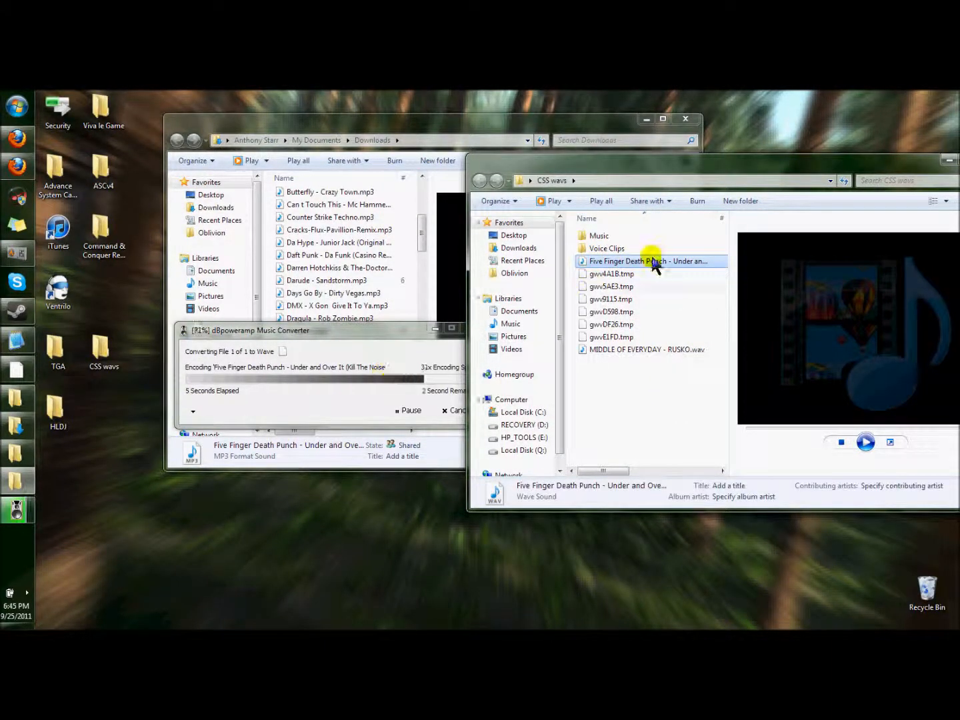
right_click(652, 261)
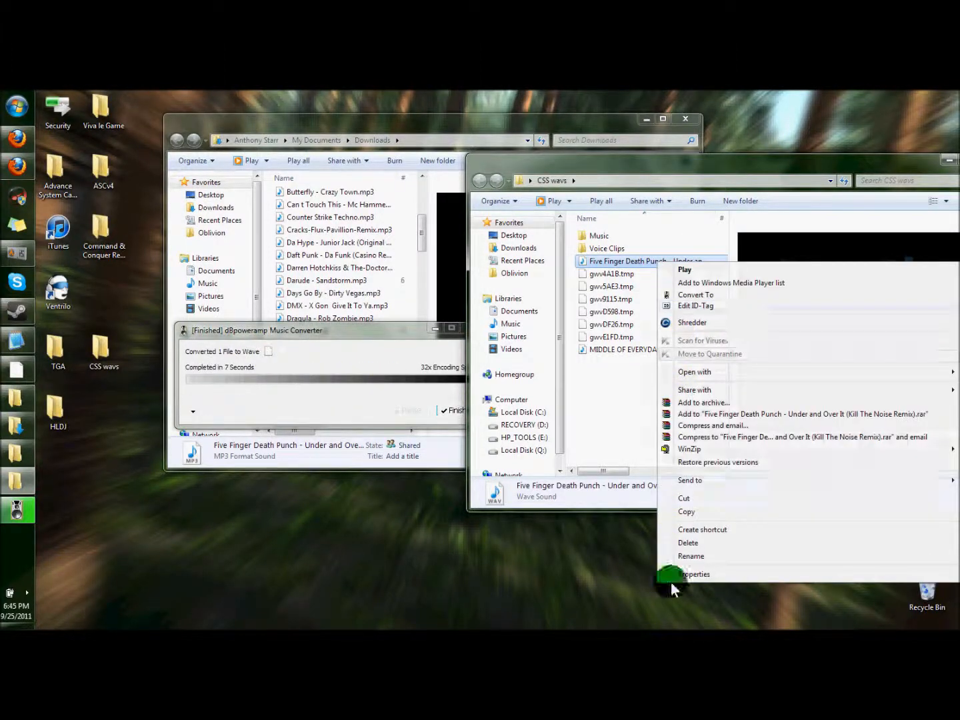
left_click(693, 574)
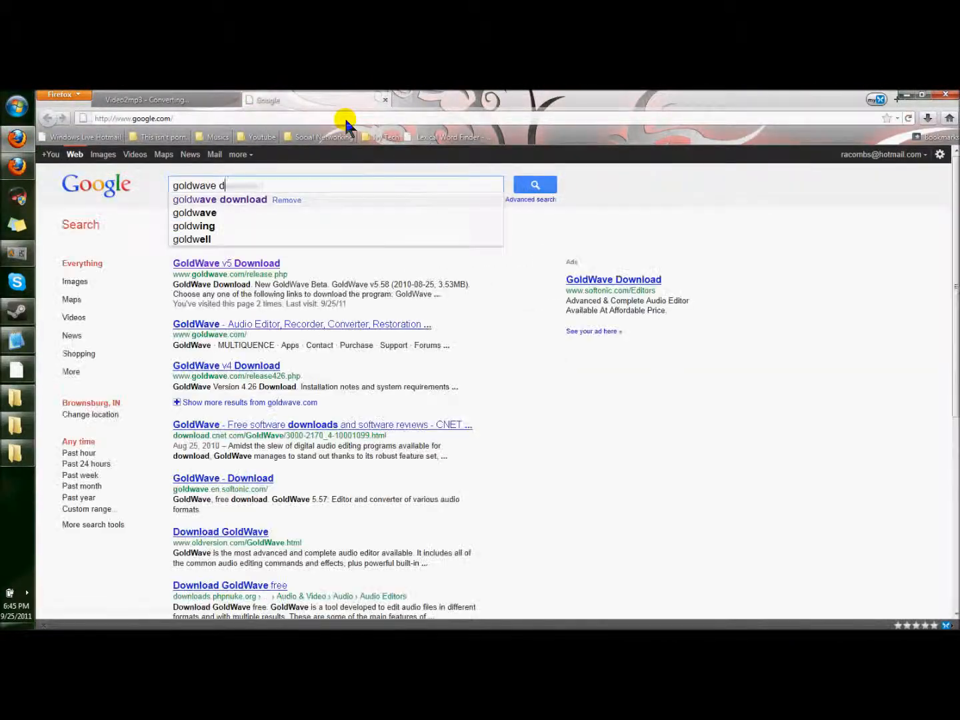
Search 'goldwave download', open the GoldWave v5 page and save gwave558.exe to Downloads.
left_click(218, 200)
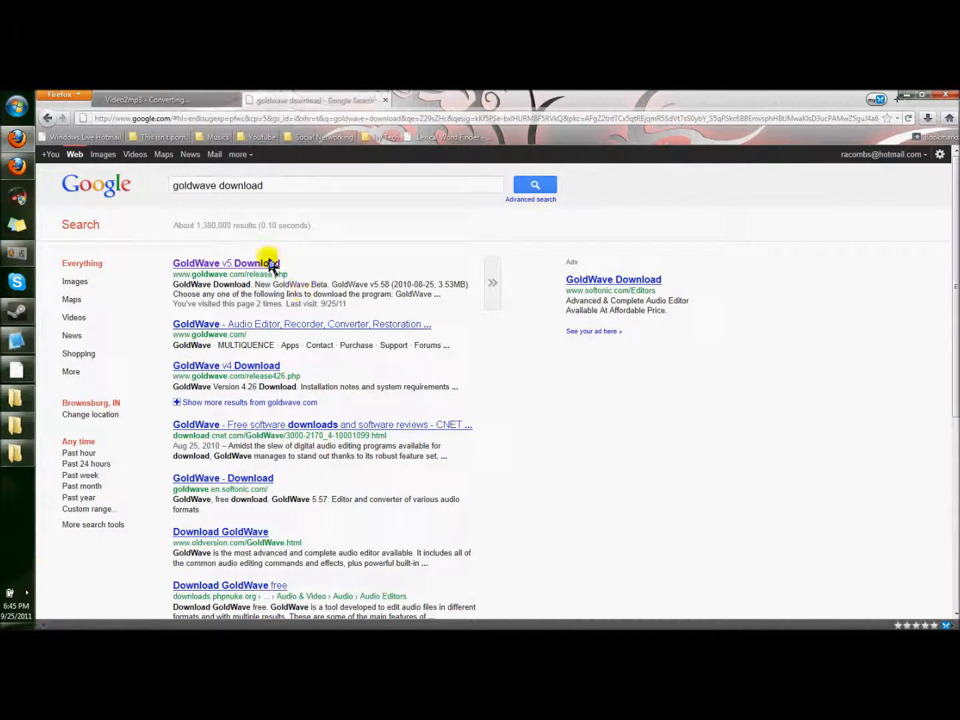
left_click(227, 263)
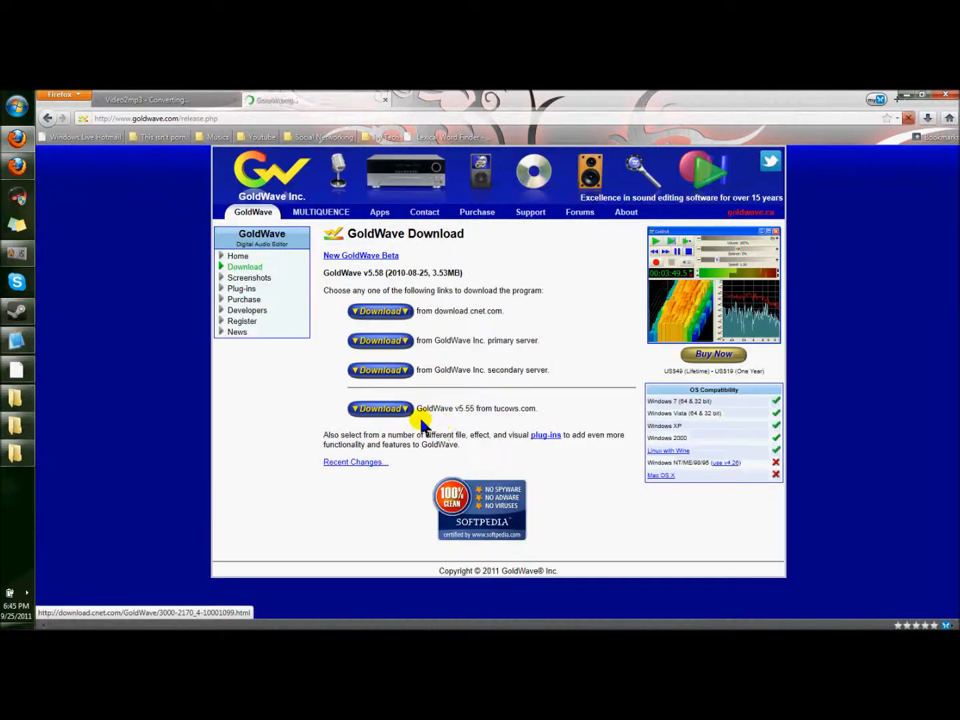
left_click(378, 370)
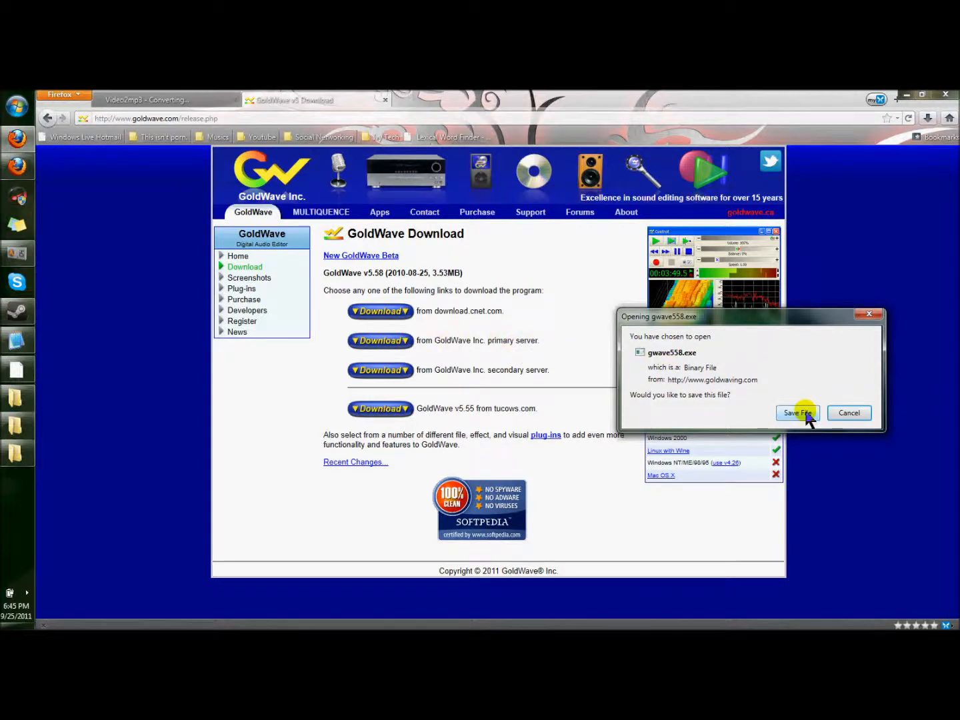
left_click(797, 414)
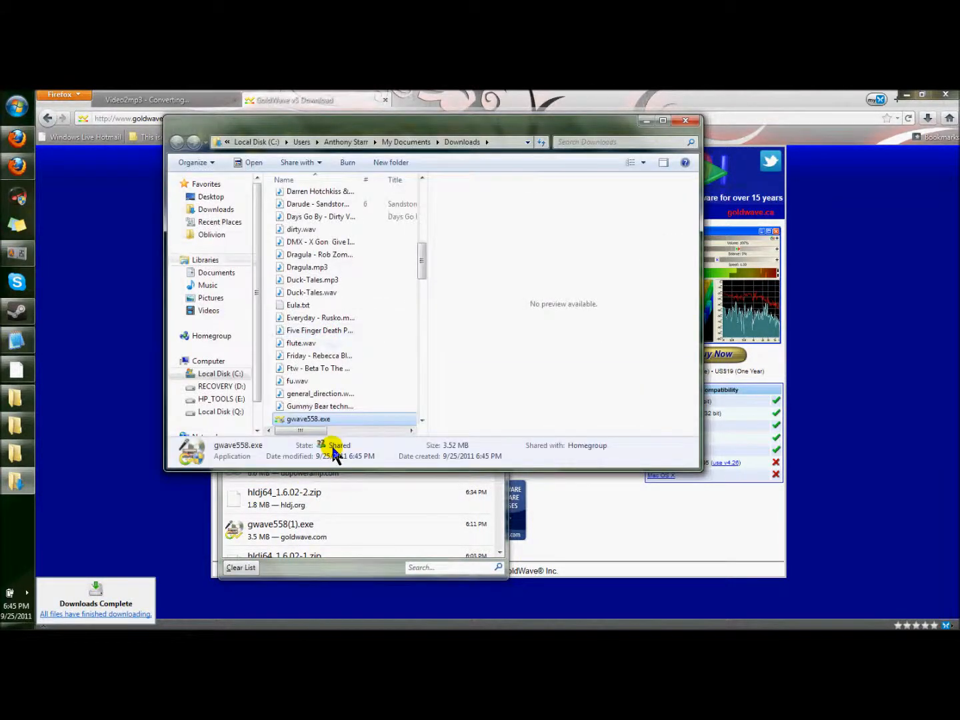
Run the gwave558.exe installer and finish the GoldWave setup.
right_click(308, 419)
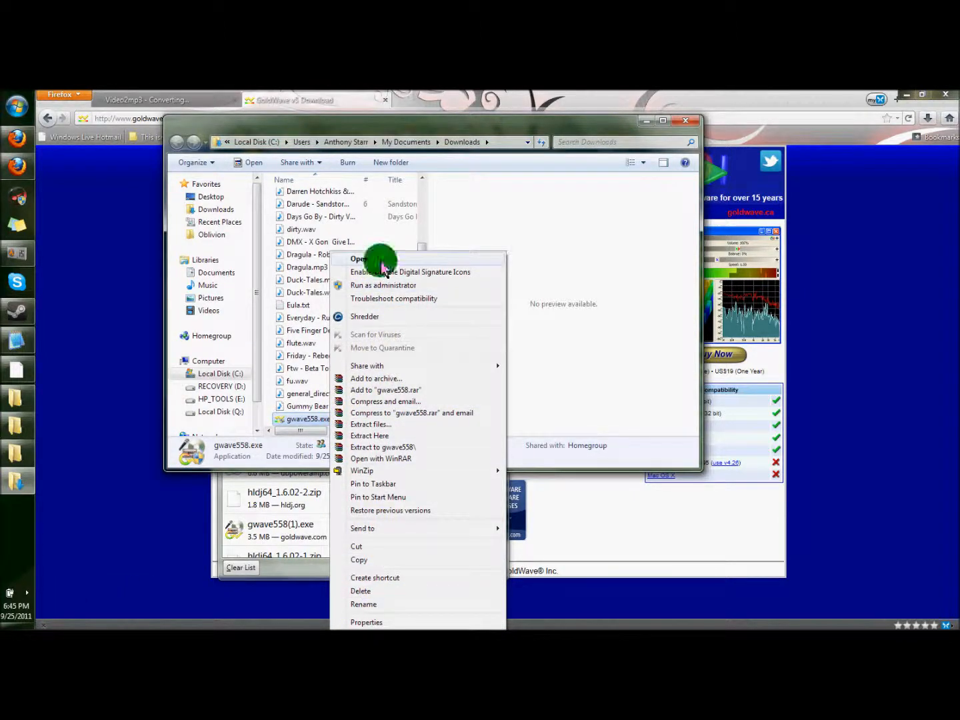
left_click(360, 258)
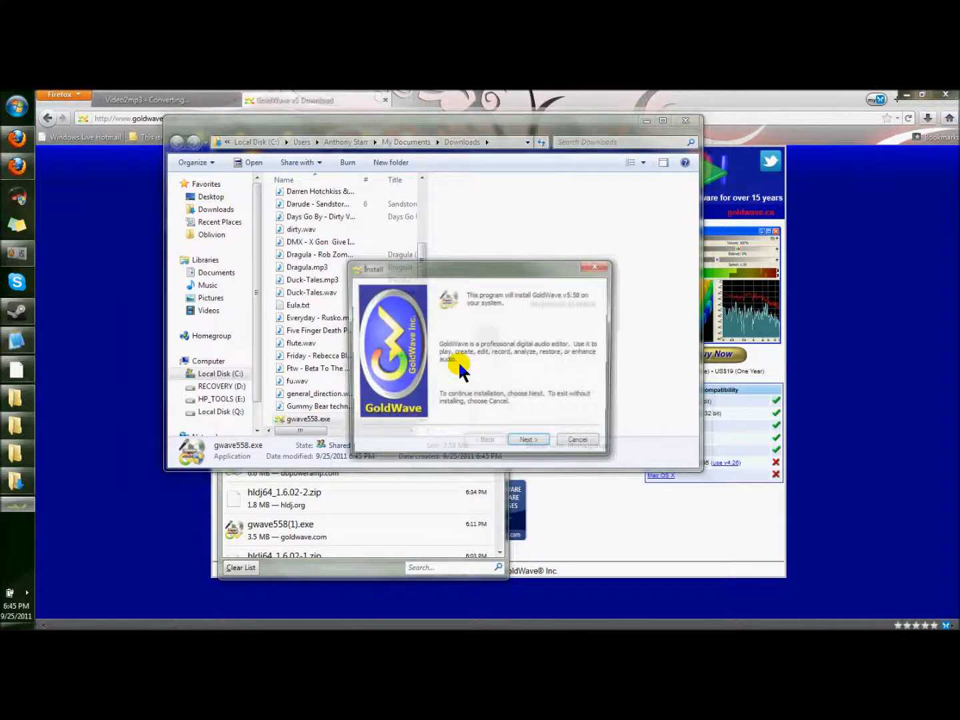
left_click(530, 439)
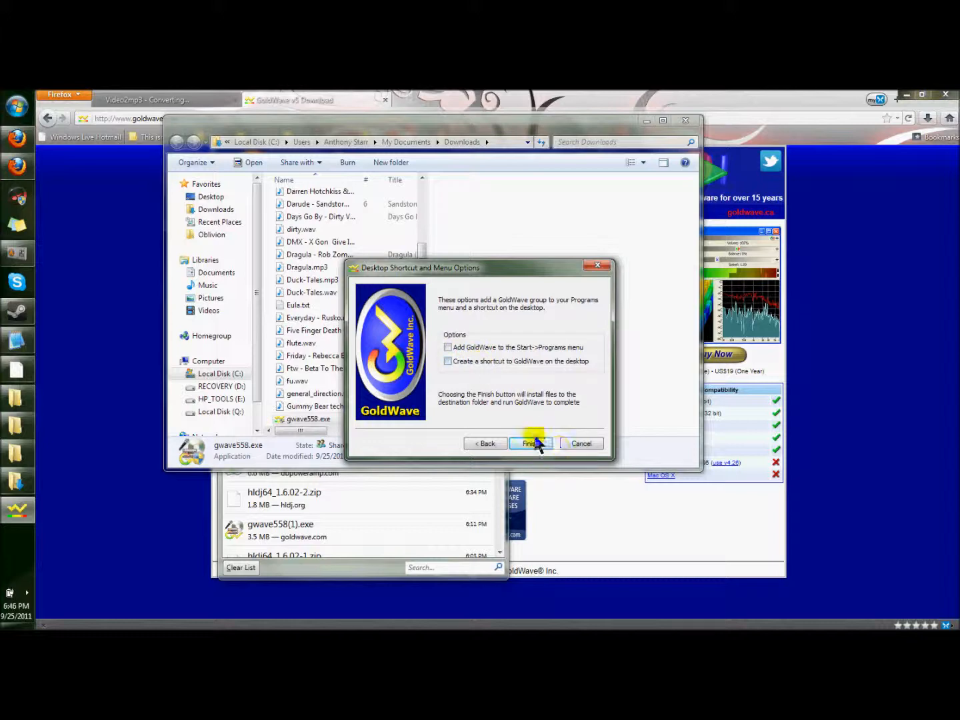
left_click(529, 443)
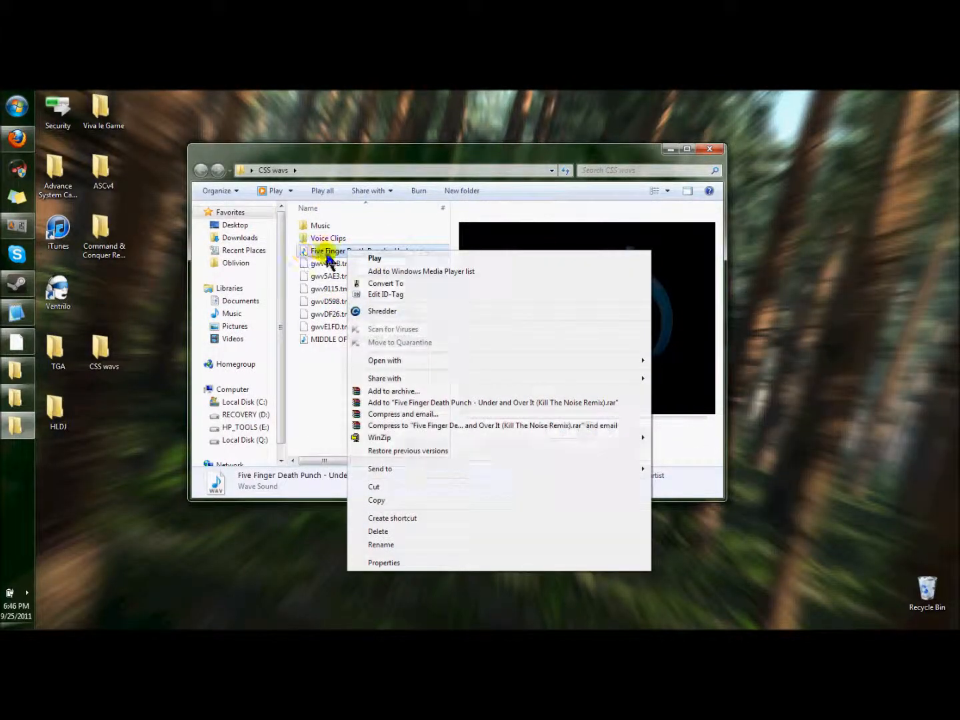
mouse_move(379, 379)
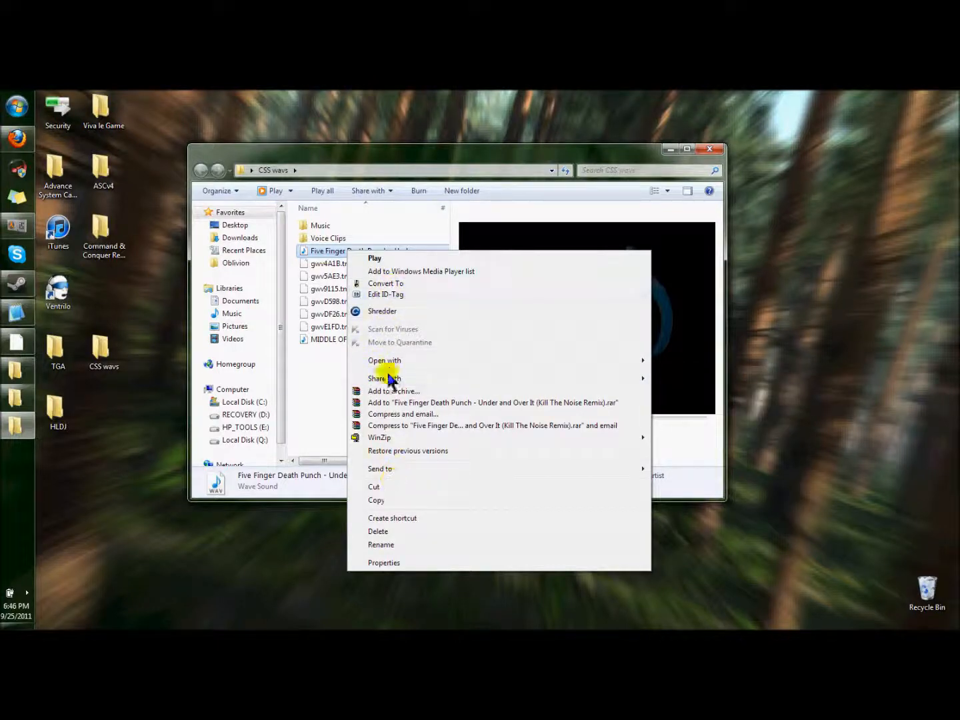
Open the converted Five Finger Death Punch WAV from CSS wavs in GoldWave.
left_click(375, 259)
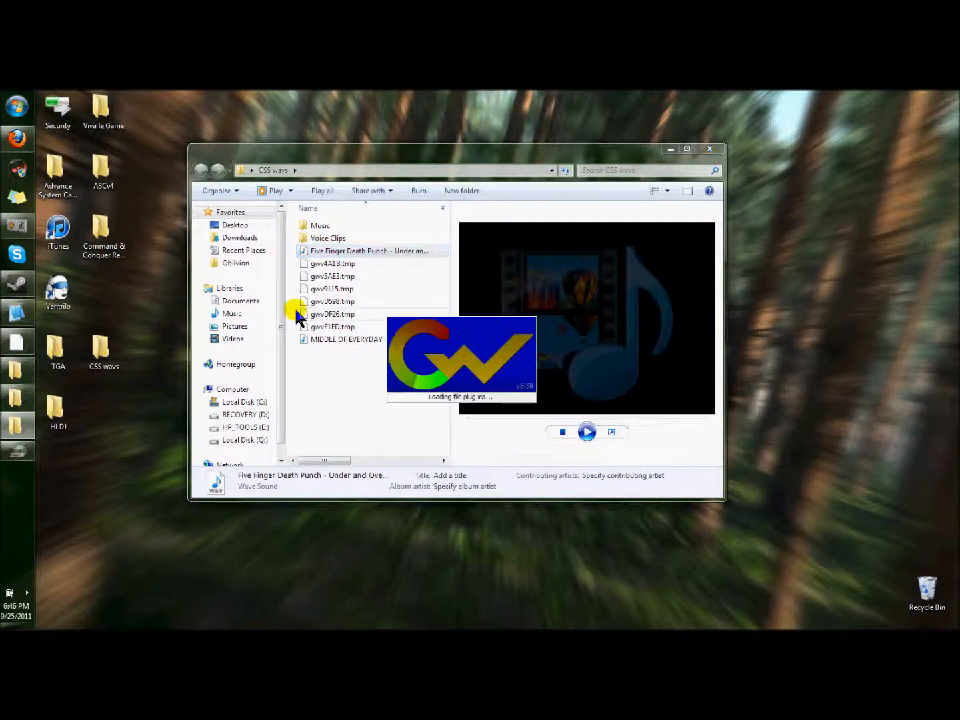